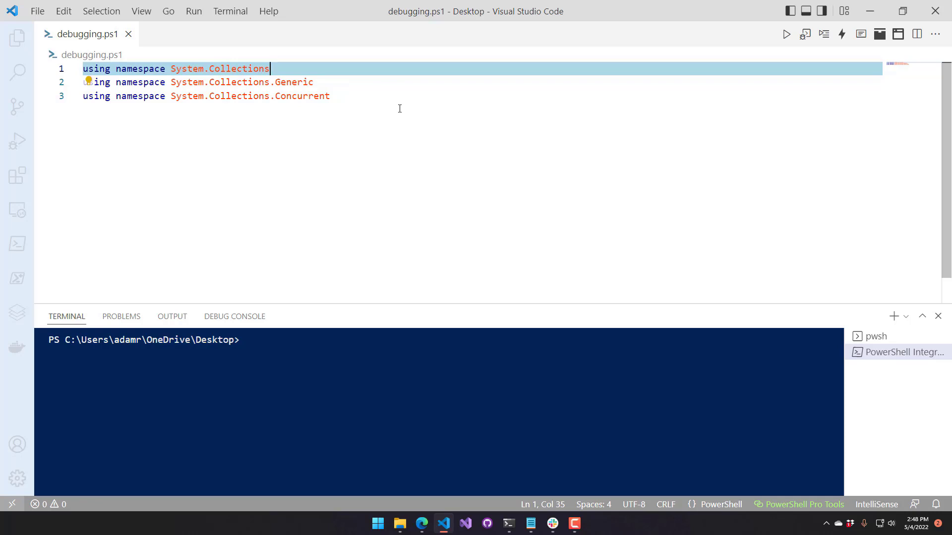
{"action": "mouse_move", "coordinate": [405, 98]}
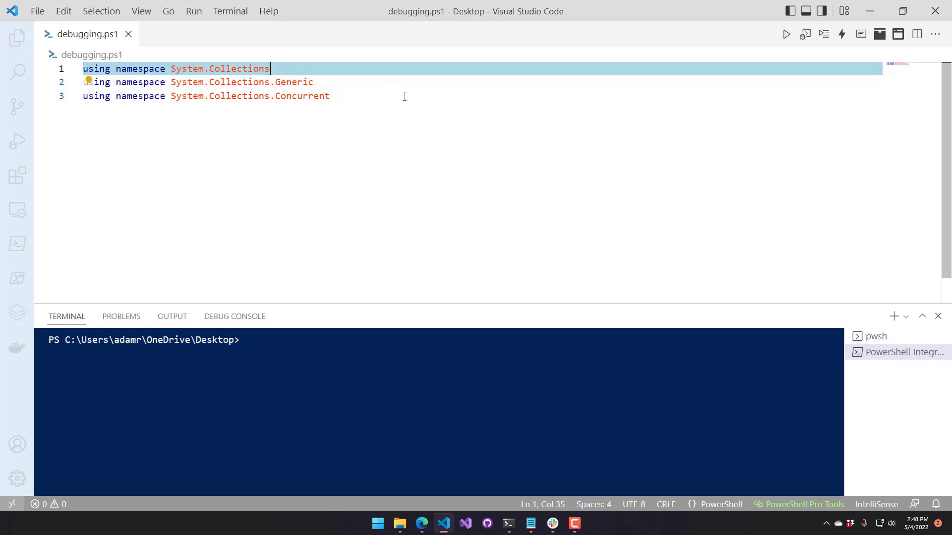
Add $a = @() with a Measure-Command += loop over 1..10000 and run it, about 1.15 seconds
{"action": "left_click", "coordinate": [329, 97]}
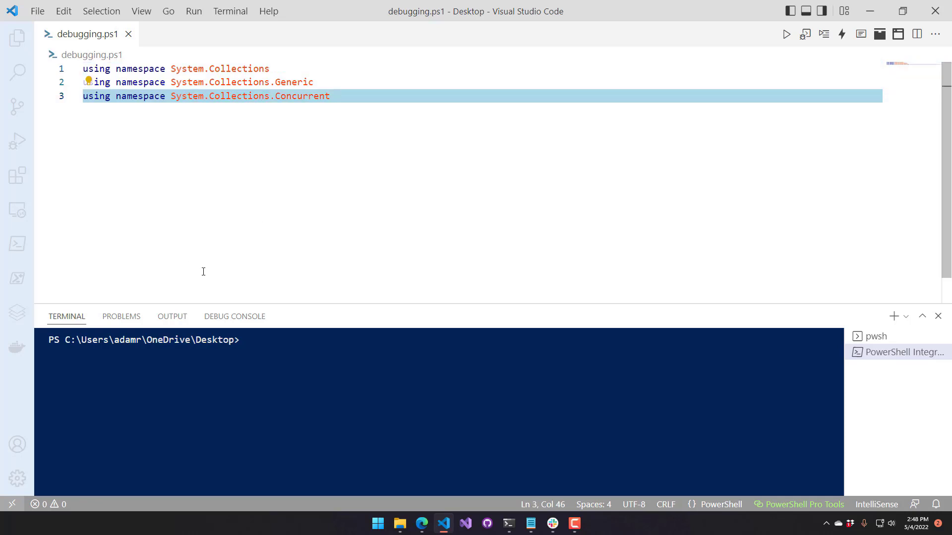
{"action": "key", "text": "Enter"}
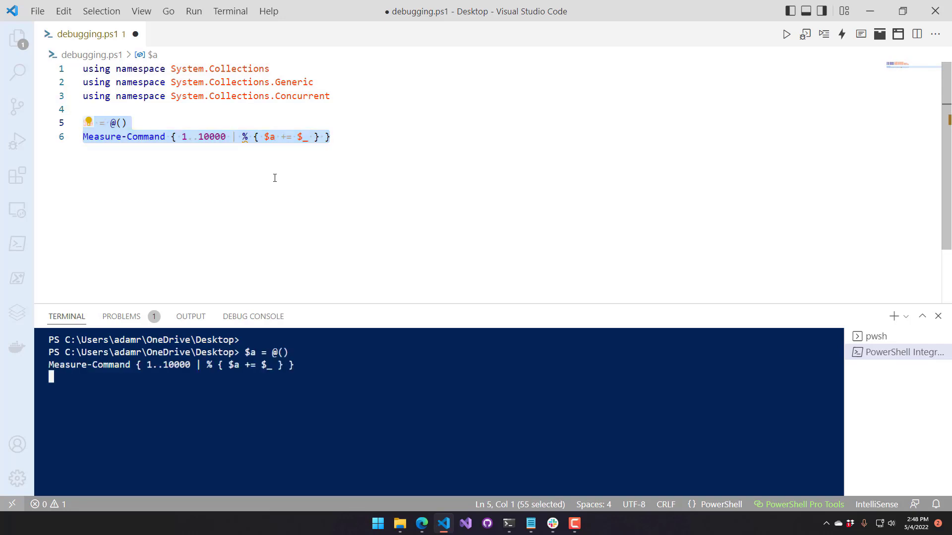
{"action": "key", "text": "Enter"}
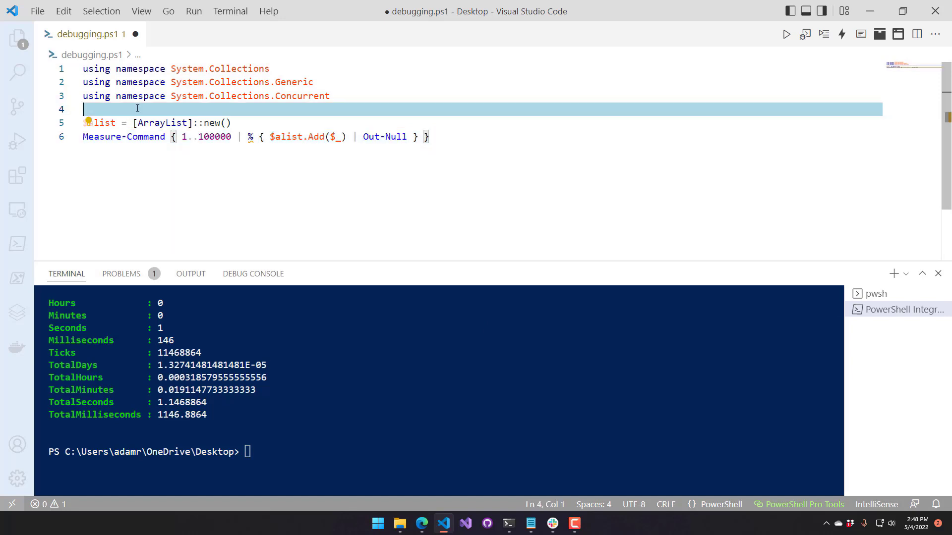
{"action": "mouse_move", "coordinate": [123, 136]}
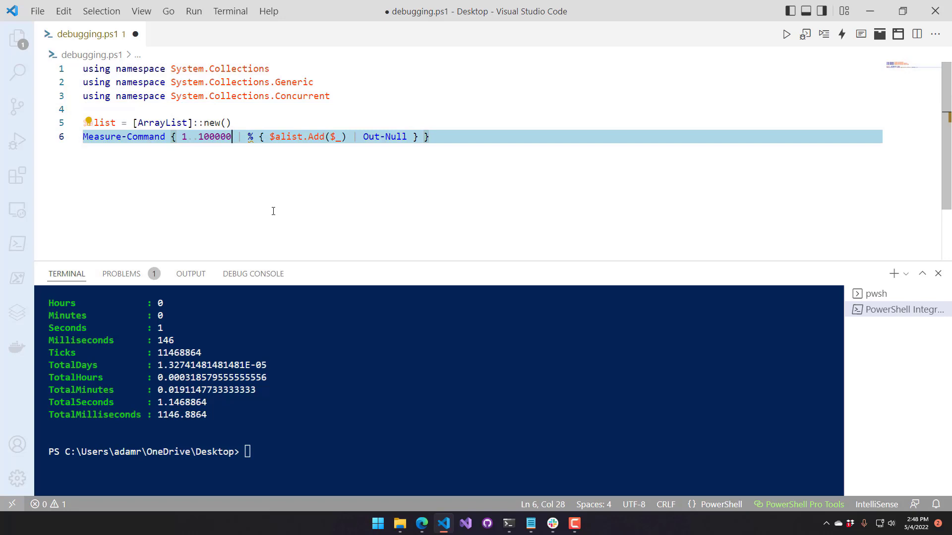
{"action": "mouse_move", "coordinate": [279, 172]}
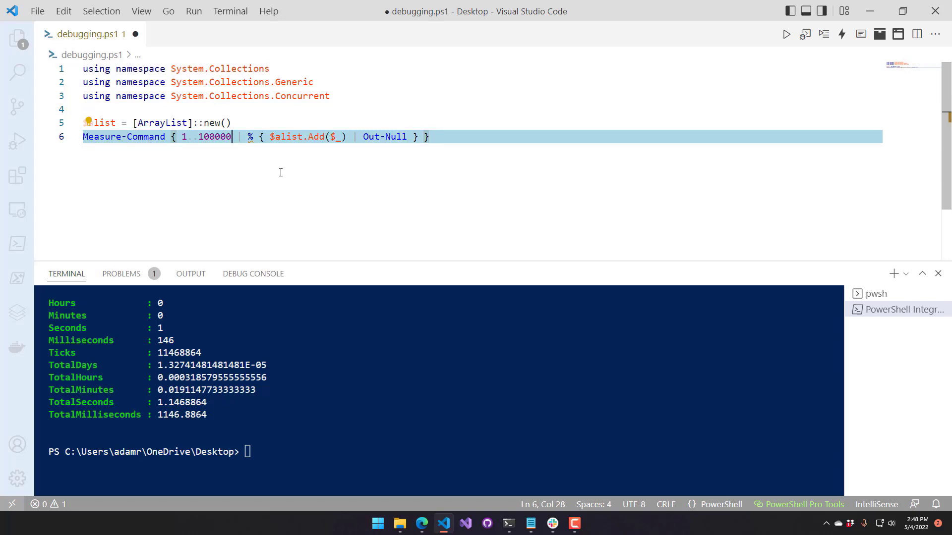
{"action": "mouse_move", "coordinate": [381, 104]}
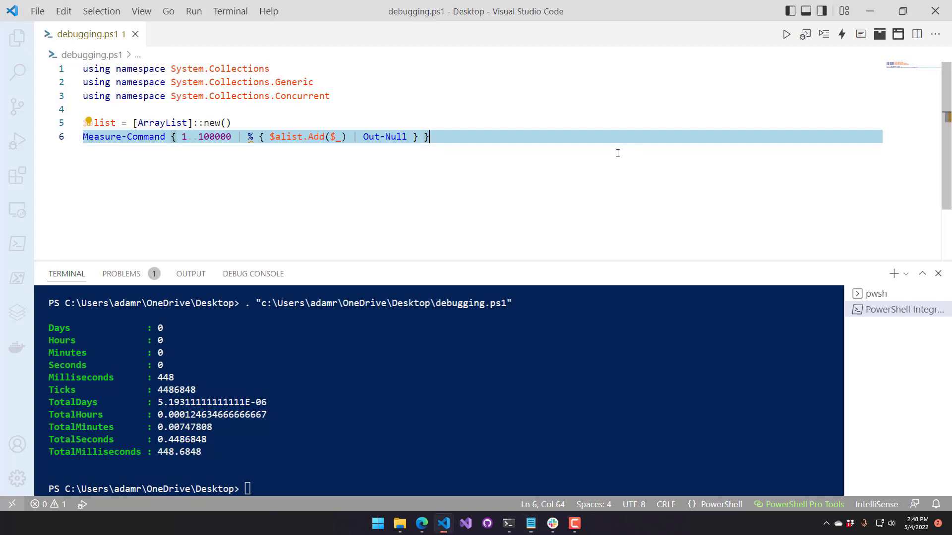
Declare $list = [List[int]]::new() with its Add loop and run it, about 0.21 seconds
{"action": "type", "text": "$list = [List[int]]::new()"}
{"action": "type", "text": "Measure-Command { 1..100000 | % { $list.Add($_) } }"}
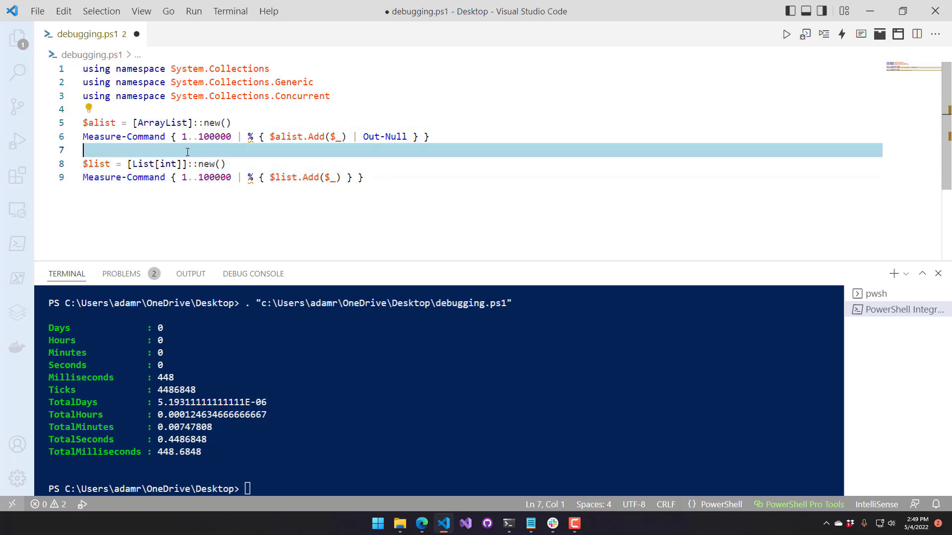
{"action": "double_click", "coordinate": [162, 123]}
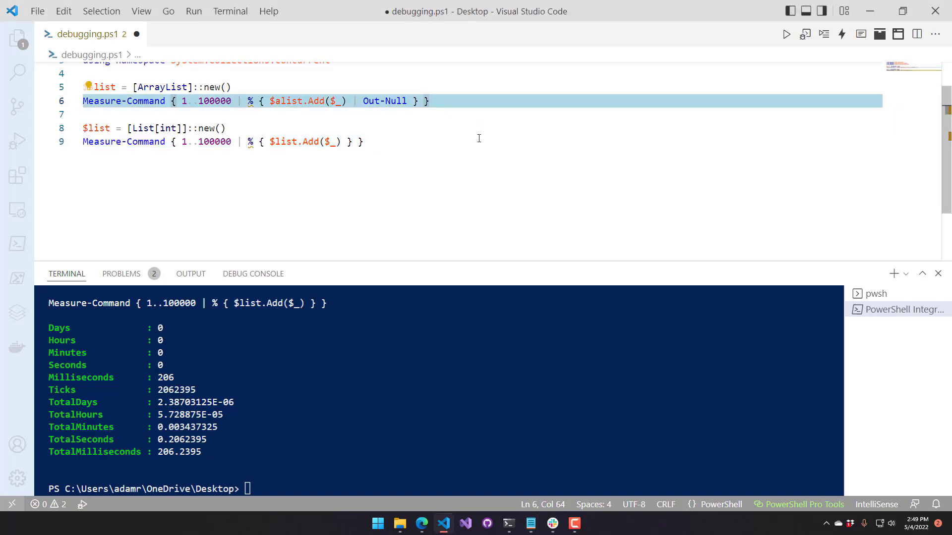
Add Where({ $_ -eq 10000 }) timing lines for $alist and $list; the List lookup takes about 78 ms
{"action": "key", "text": "Enter"}
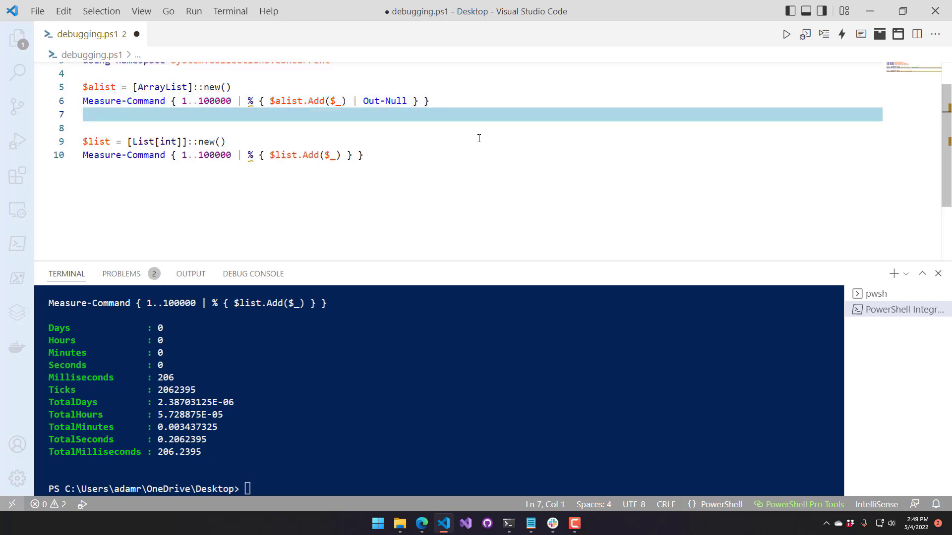
{"action": "type", "text": "Measure-Command { $alist.Where({ $_ -eq 10000 }) }"}
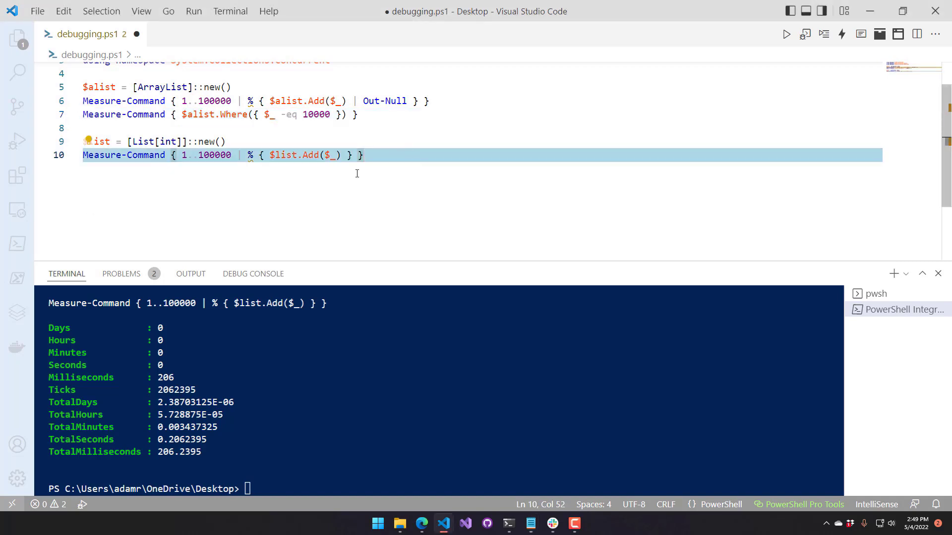
{"action": "type", "text": "Measure-Command { $list.Where({ $_ -eq 10000 }) }"}
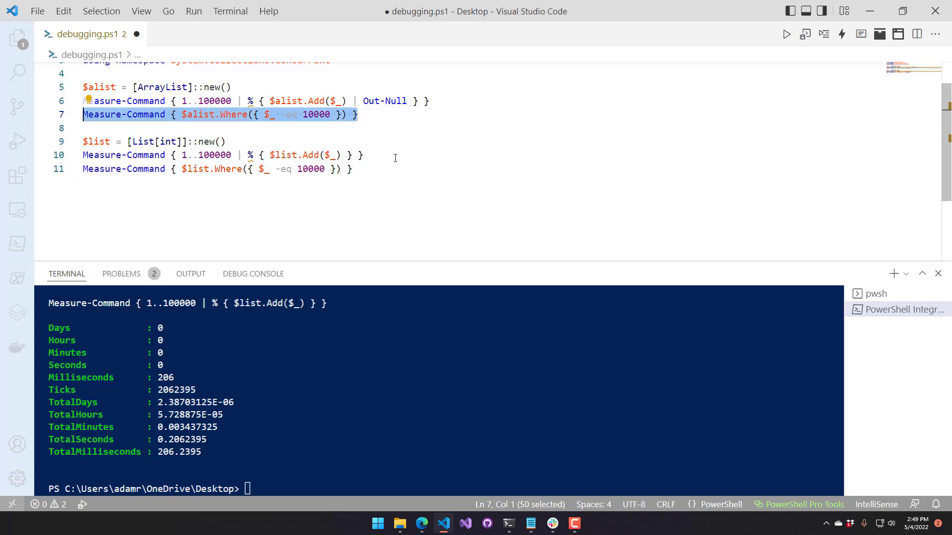
{"action": "mouse_move", "coordinate": [440, 238]}
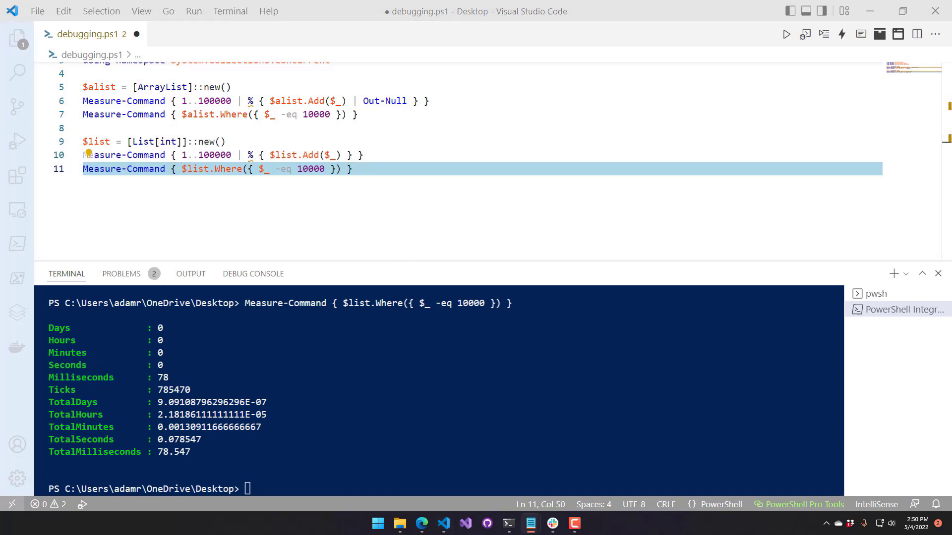
{"action": "left_click", "coordinate": [357, 114]}
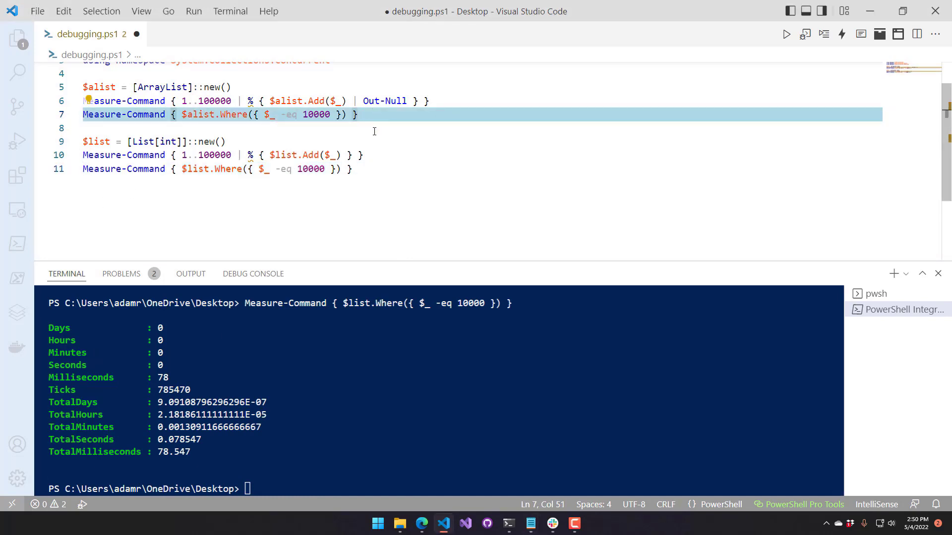
Add Contains(10000) timing lines for $alist and $list and run them; the List check takes about 3.85 ms
{"action": "type", "text": "Measure-Command { $alist.Contains(10000) }"}
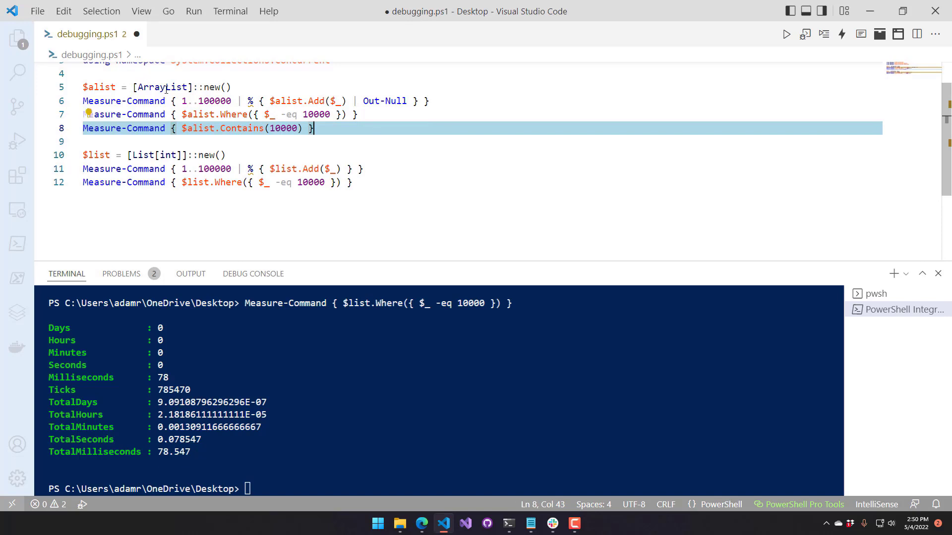
{"action": "double_click", "coordinate": [162, 87]}
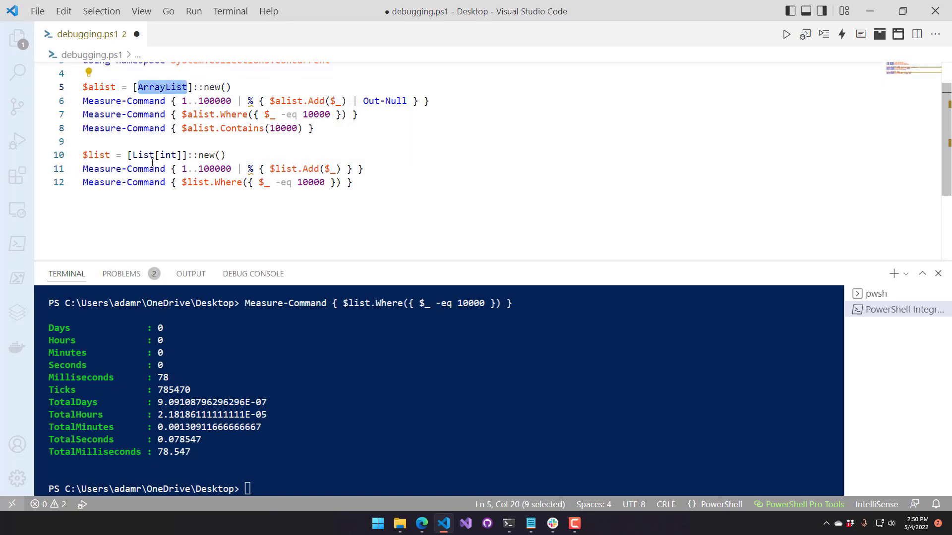
{"action": "double_click", "coordinate": [168, 155]}
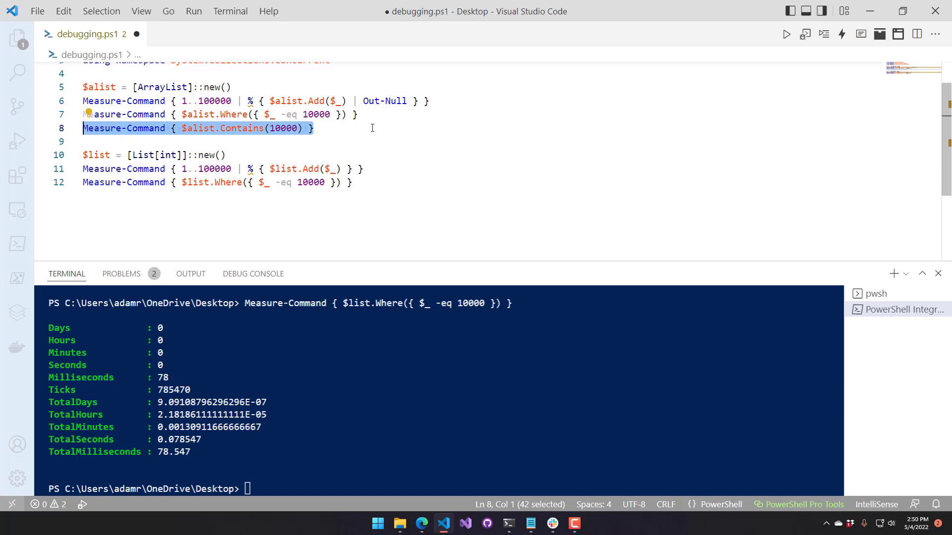
{"action": "key", "text": "F8"}
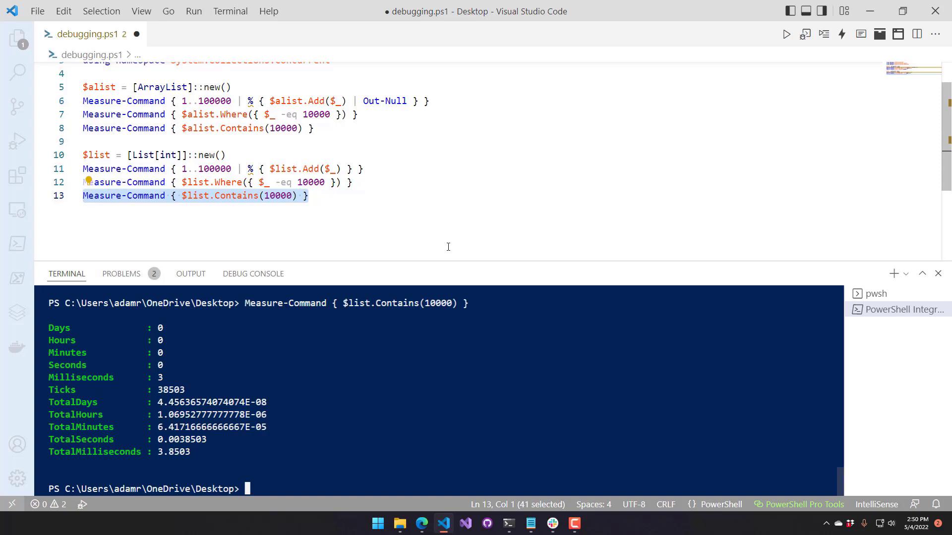
{"action": "mouse_move", "coordinate": [516, 245]}
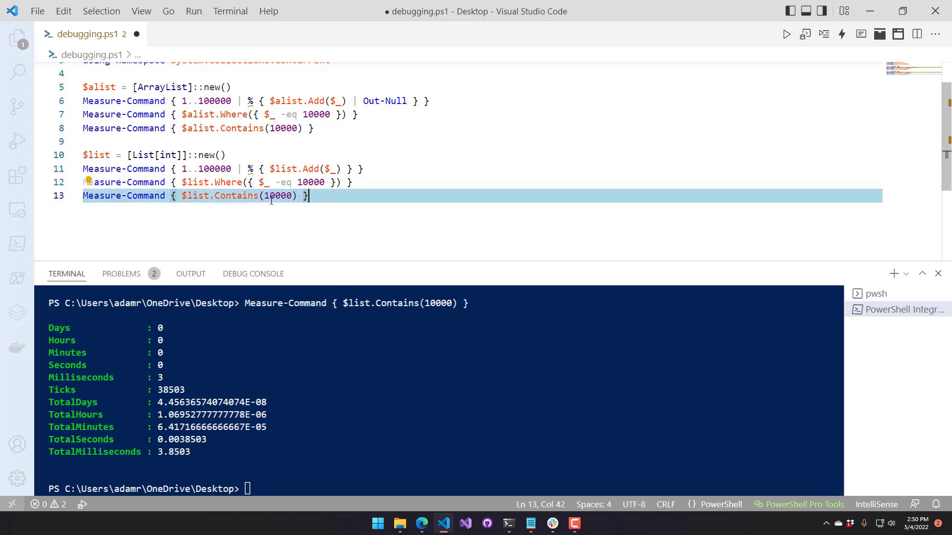
{"action": "scroll", "scroll_direction": "down", "scroll_amount": 3}
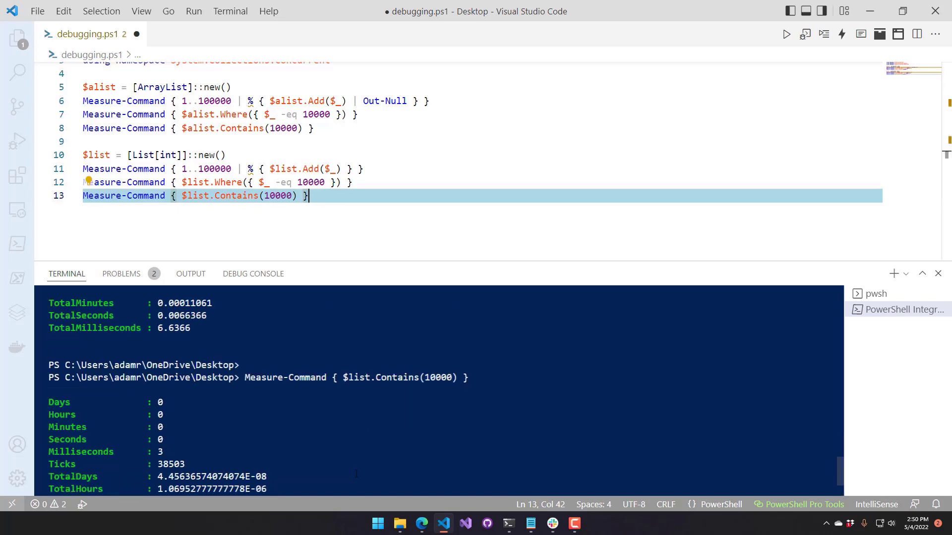
{"action": "scroll", "scroll_direction": "down", "scroll_amount": 3}
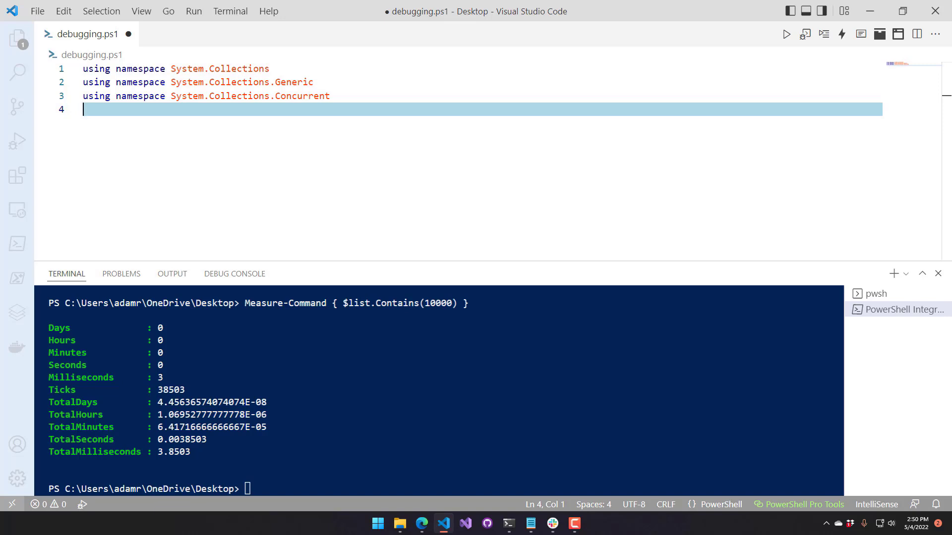
{"action": "mouse_move", "coordinate": [256, 157]}
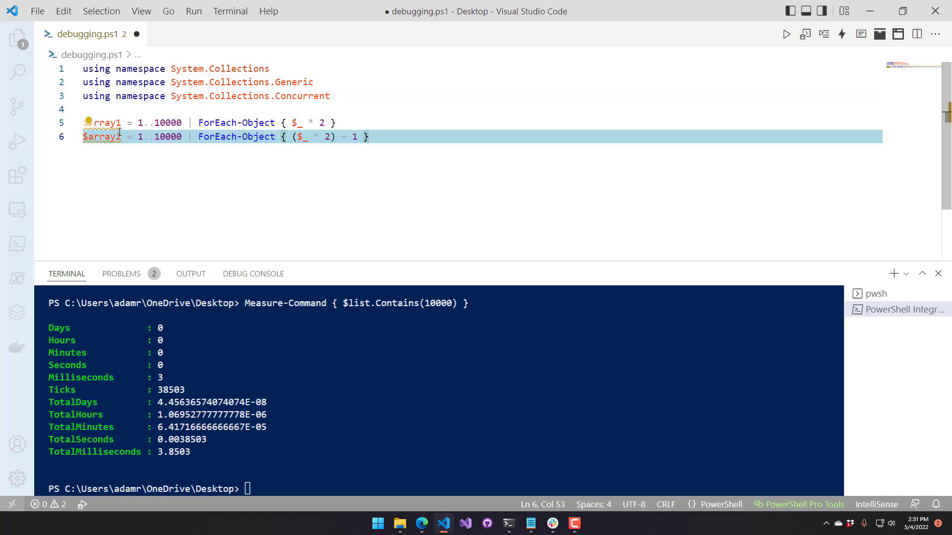
Add $array3 = @() and run the Select-Object -Unique merge timing, about 13 seconds
{"action": "left_click", "coordinate": [403, 123]}
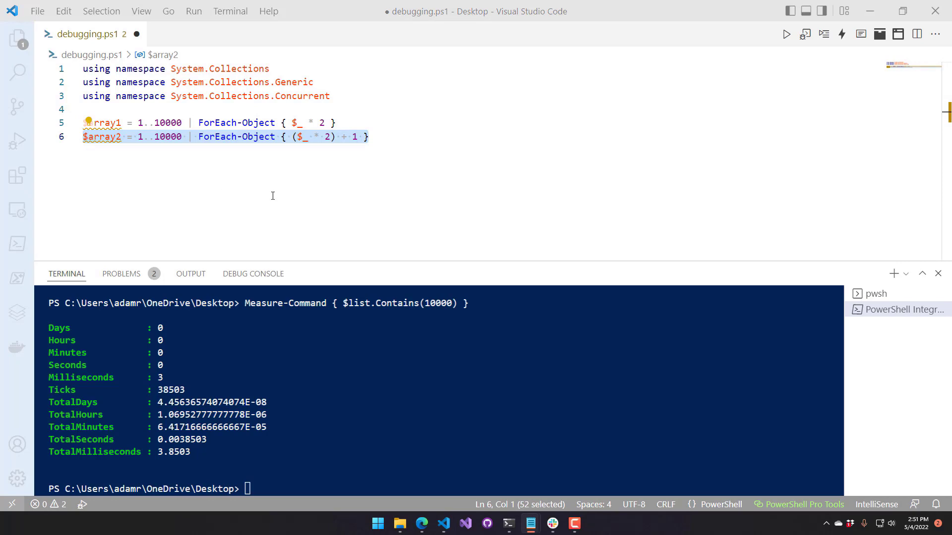
{"action": "type", "text": "$array3 = @()"}
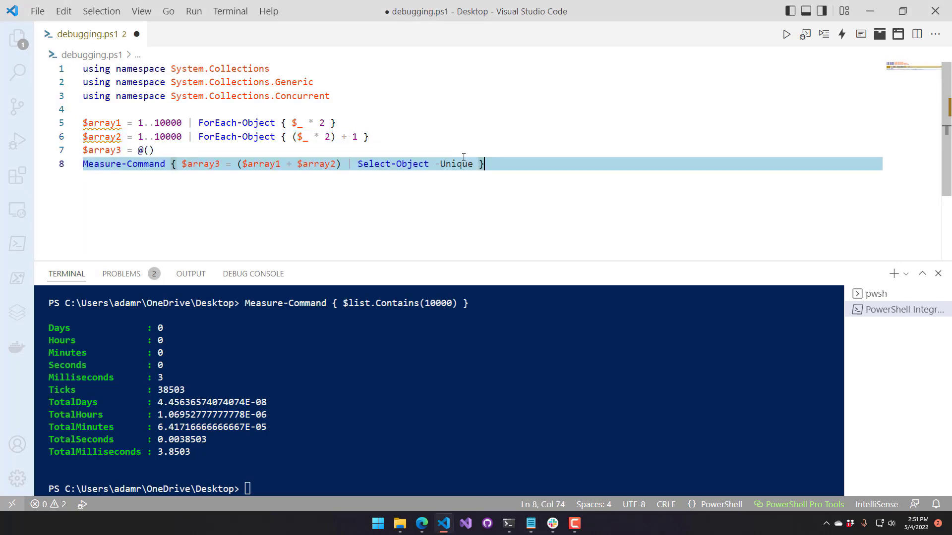
{"action": "left_click", "coordinate": [109, 150]}
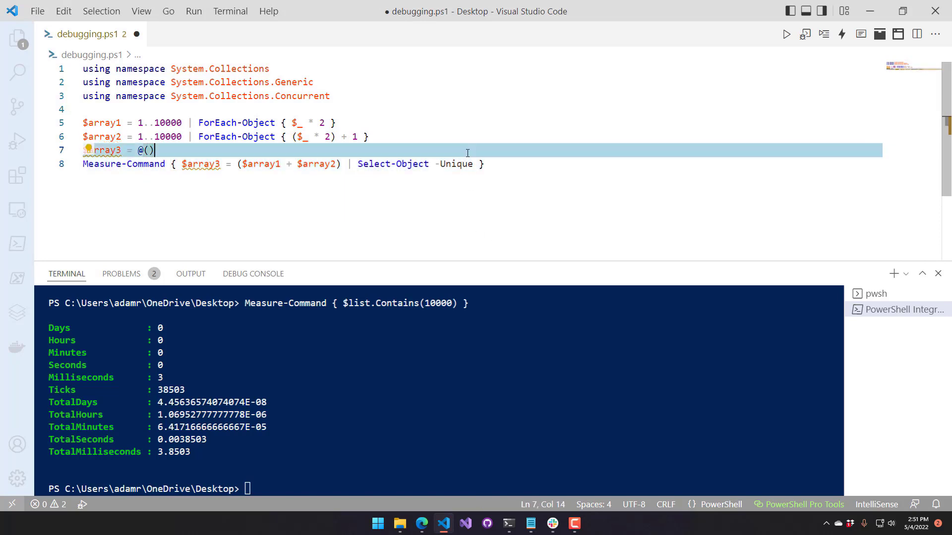
{"action": "double_click", "coordinate": [104, 149]}
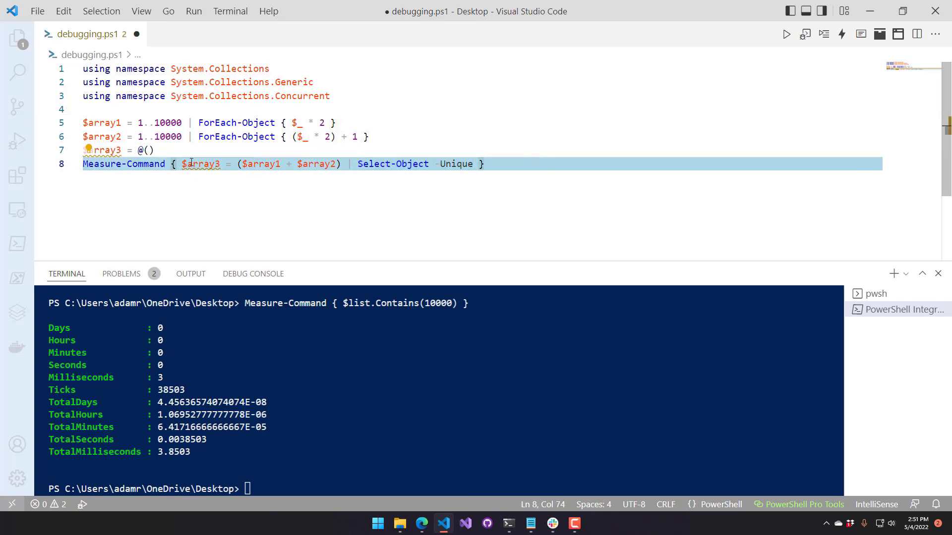
{"action": "double_click", "coordinate": [200, 164]}
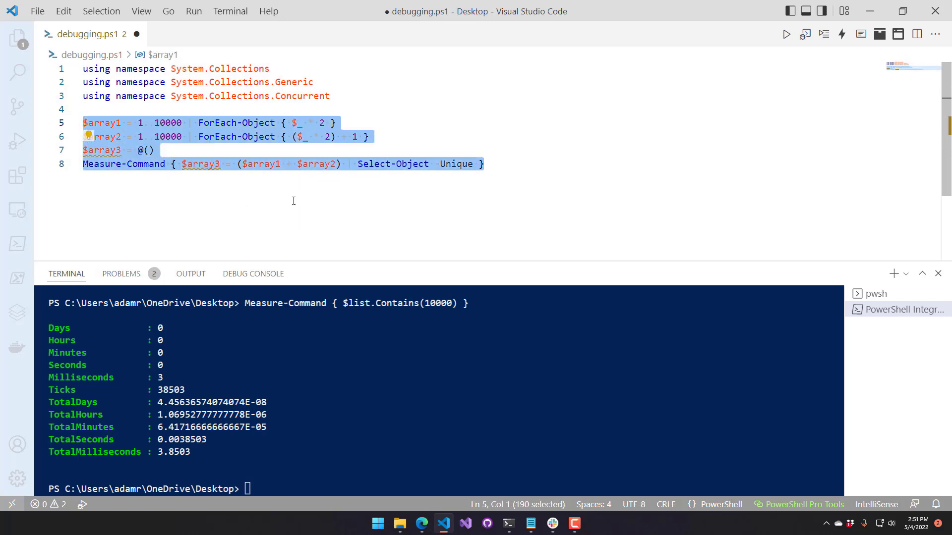
{"action": "key", "text": "F8"}
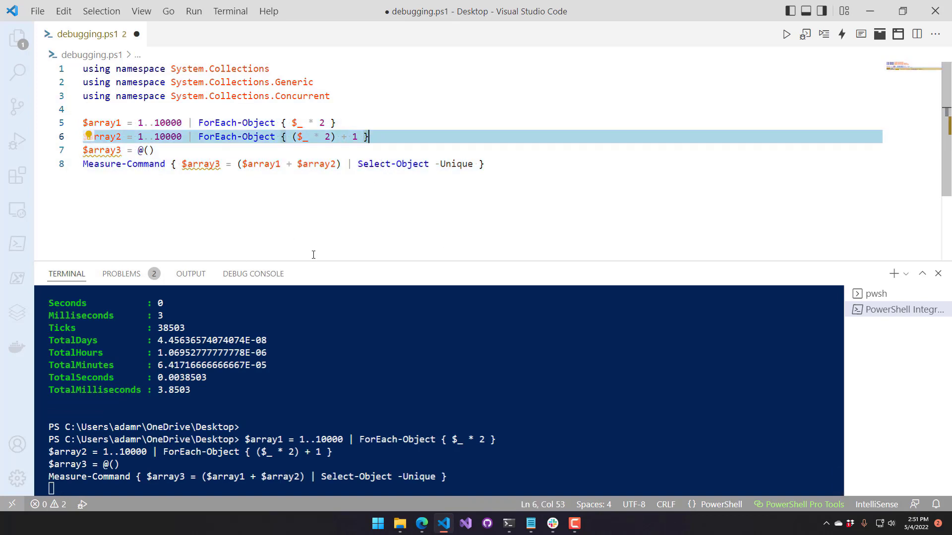
{"action": "mouse_move", "coordinate": [350, 292]}
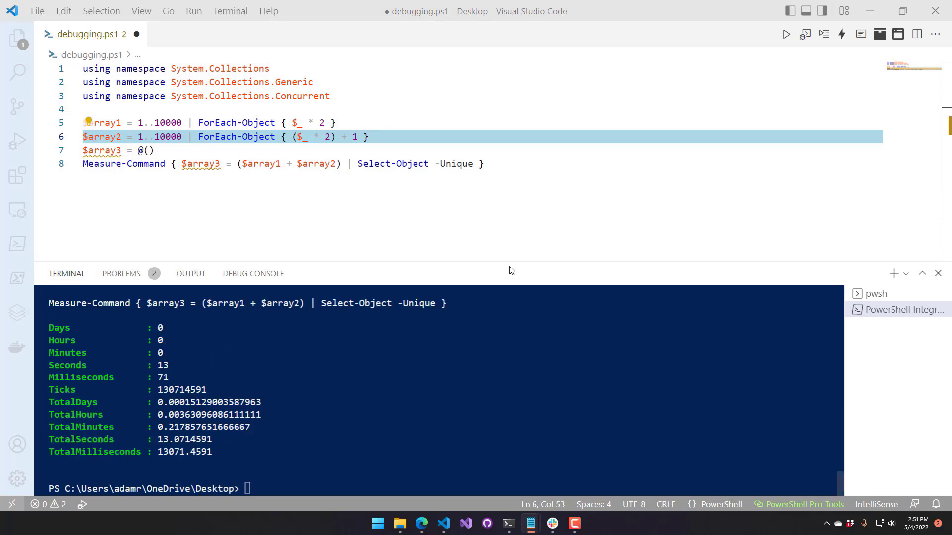
Check $array3.Count in the terminal, confirming 20000 items
{"action": "type", "text": "$array3.Count"}
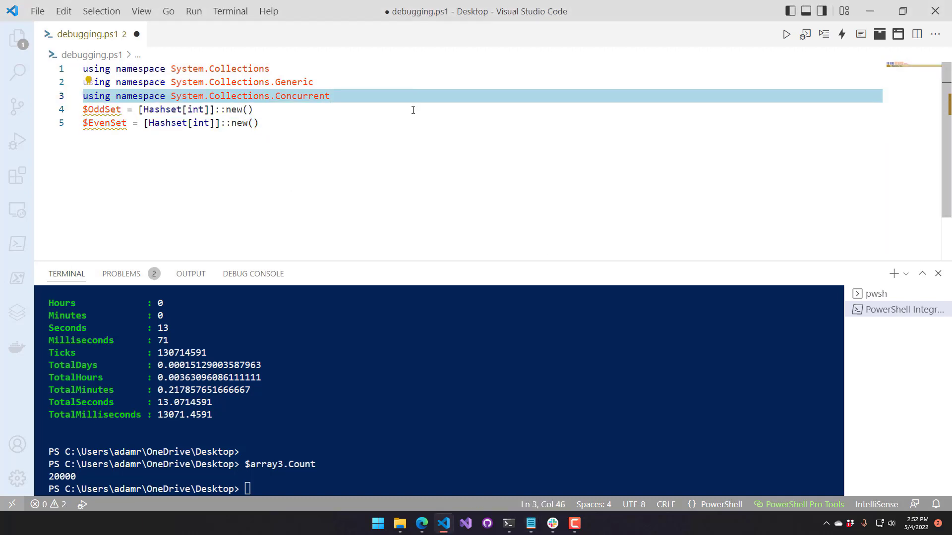
Write the 1..100000 loop filling $EvenSet and $OddSet with both .Count lines, each showing 100000
{"action": "key", "text": "Enter"}
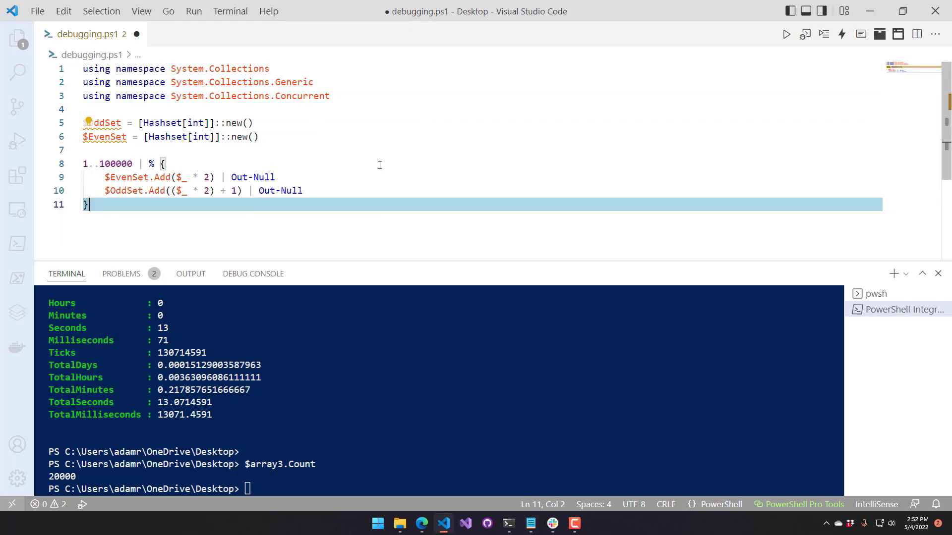
{"action": "type", "text": "$"}
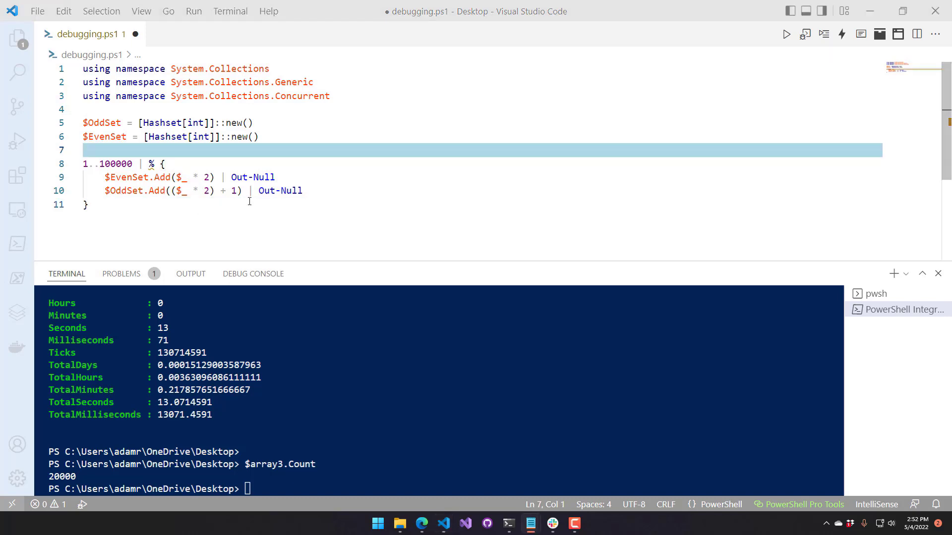
{"action": "type", "text": "$EvenSet.Count"}
{"action": "type", "text": "$OddSet.Count"}
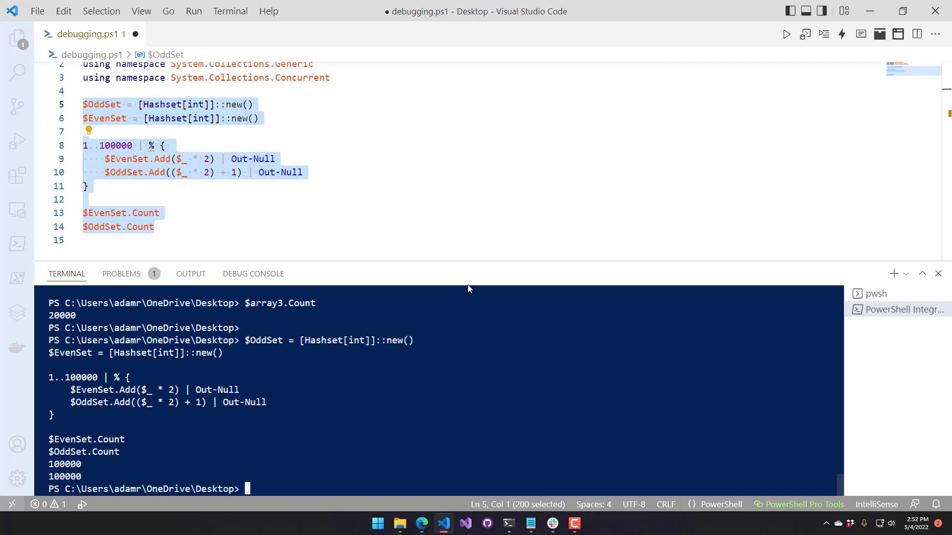
{"action": "left_click", "coordinate": [218, 199]}
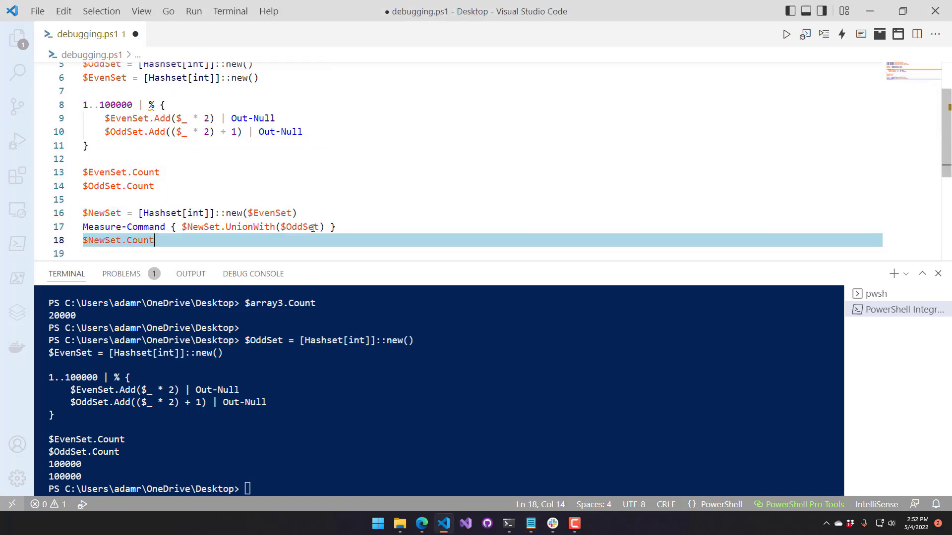
Run $NewSet UnionWith of the two HashSets, about 3.7 ms, with $NewSet.Count giving 200000
{"action": "double_click", "coordinate": [248, 226]}
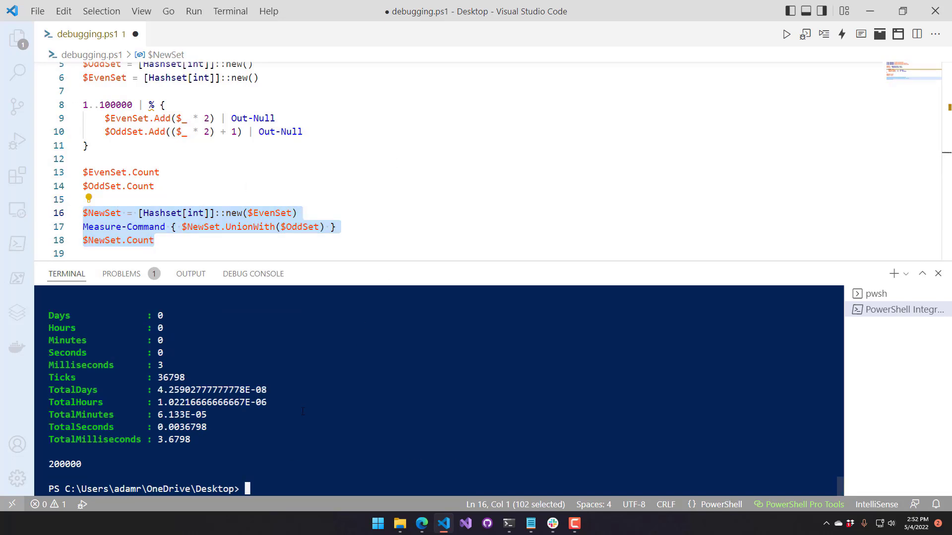
{"action": "mouse_move", "coordinate": [206, 282]}
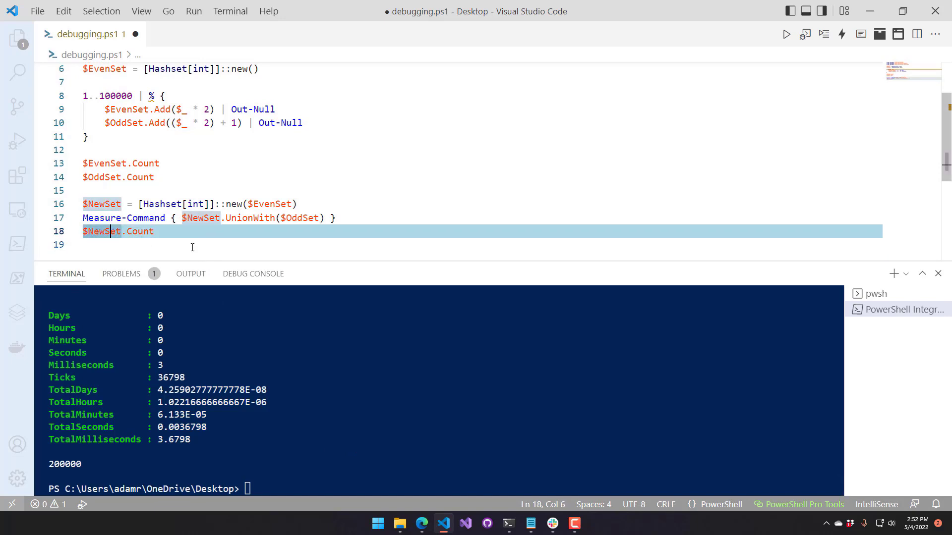
{"action": "left_click", "coordinate": [155, 231]}
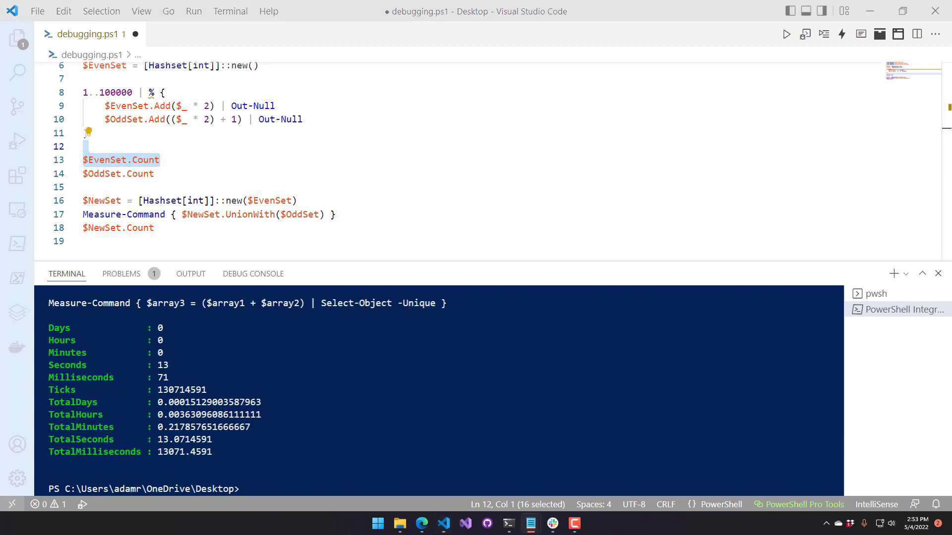
{"action": "mouse_move", "coordinate": [304, 169]}
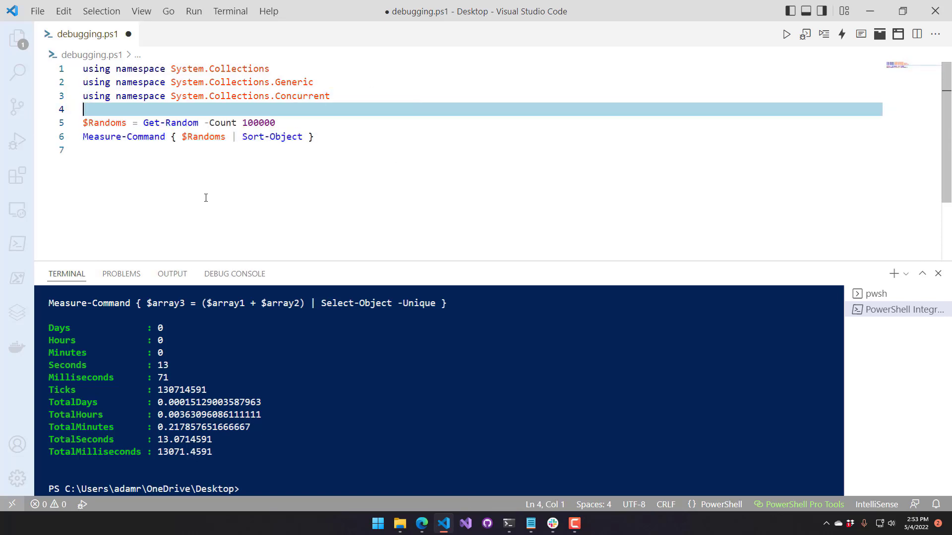
Time $Randoms | Sort-Object on Get-Random -Count 100000, about 417 ms, then remove the timing line
{"action": "double_click", "coordinate": [257, 123]}
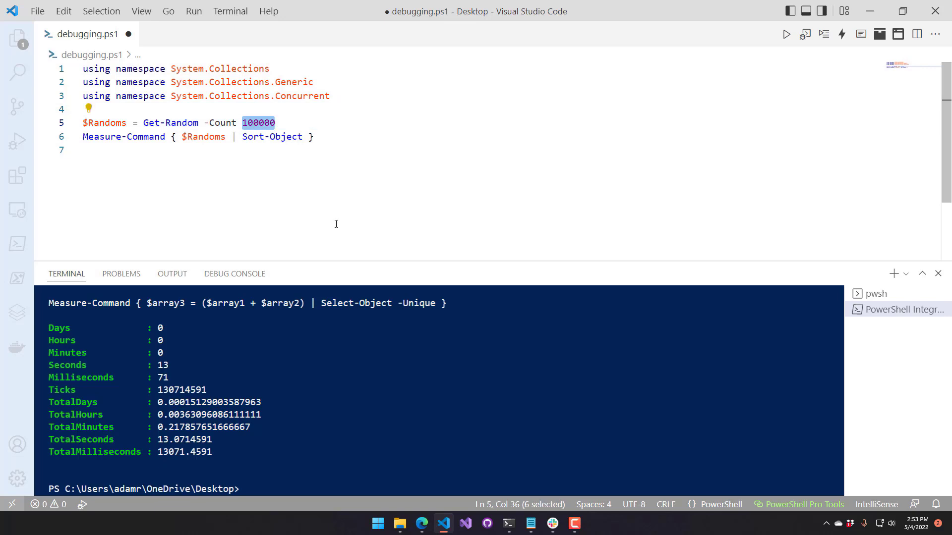
{"action": "double_click", "coordinate": [104, 123]}
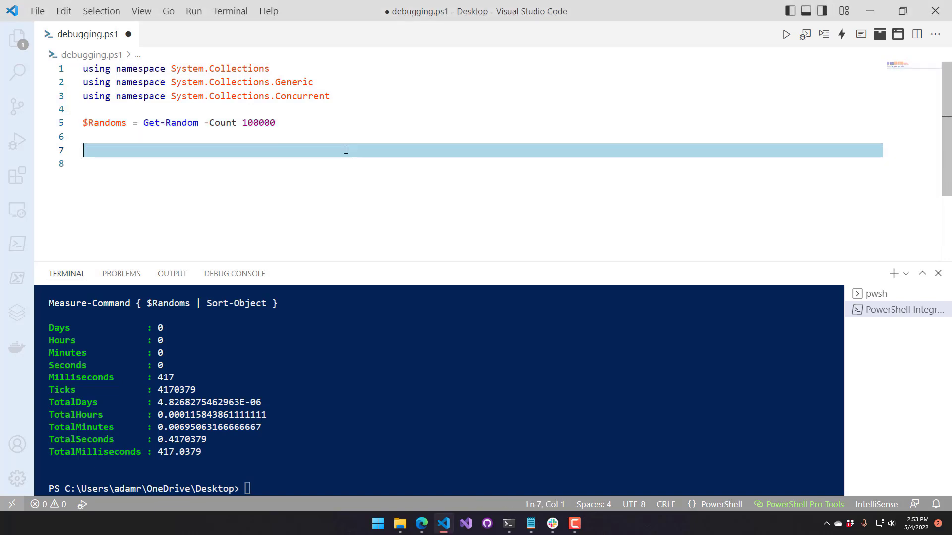
Declare $l = [List[int]]::new() and move the $Randoms ForEach-Object Add line inside the Measure-Command block
{"action": "type", "text": "$l = [List[int]]::new()"}
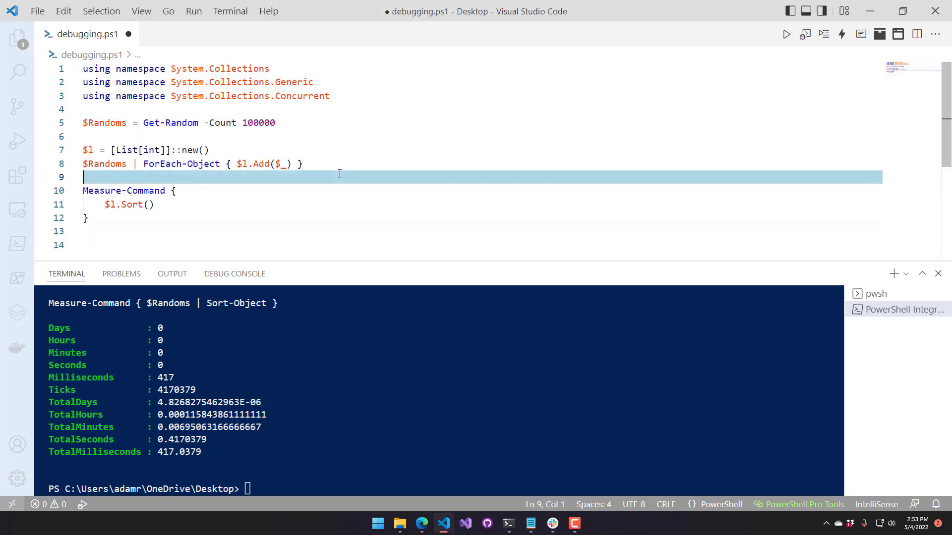
{"action": "double_click", "coordinate": [131, 204]}
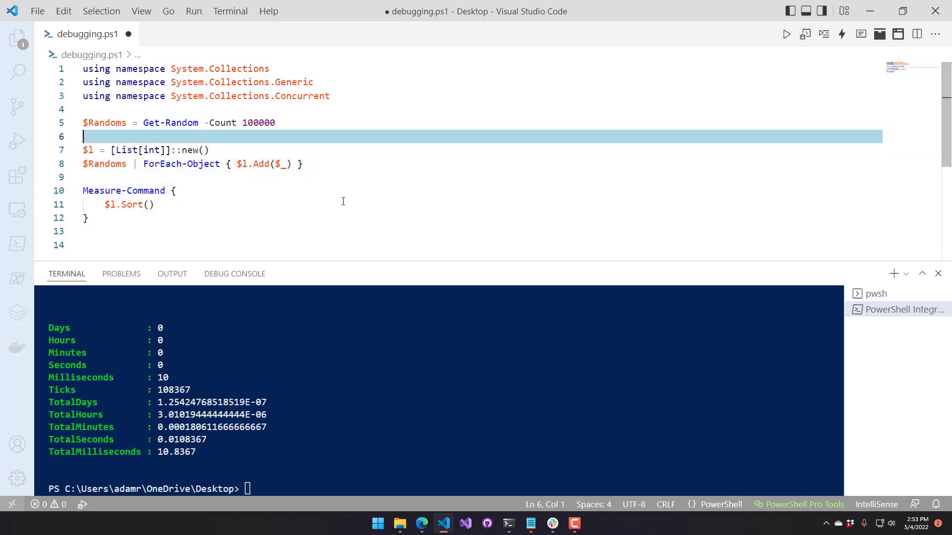
{"action": "triple_click", "coordinate": [183, 164]}
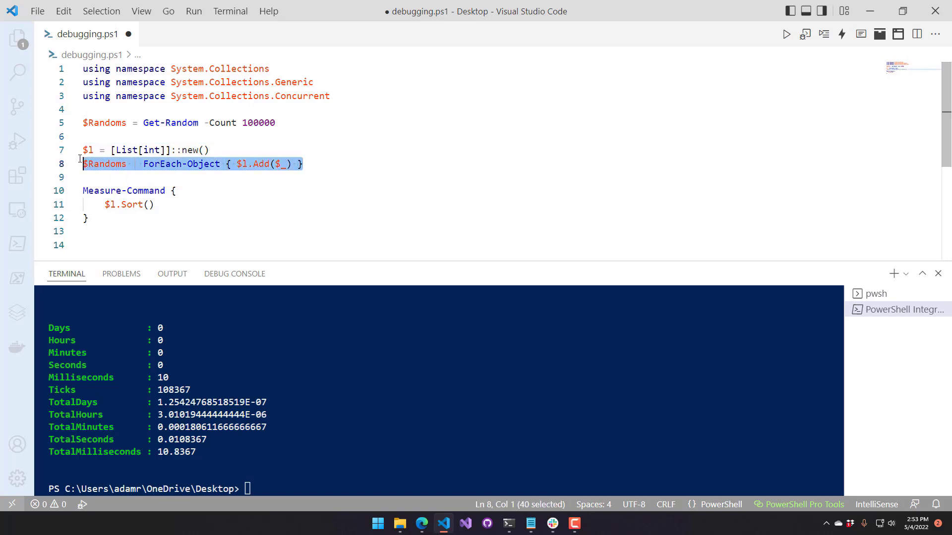
{"action": "key", "text": "Delete"}
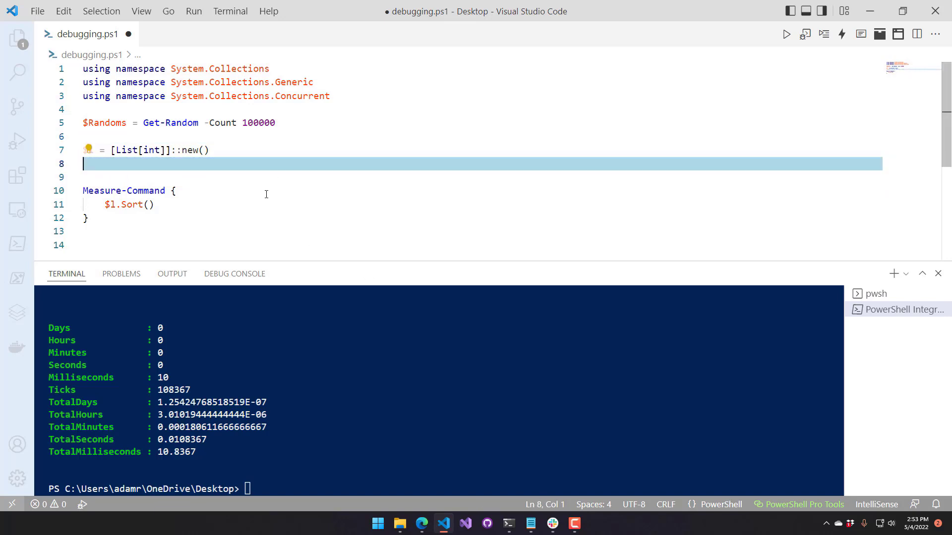
{"action": "type", "text": "$Randoms | ForEach-Object { $1.Add($_) }"}
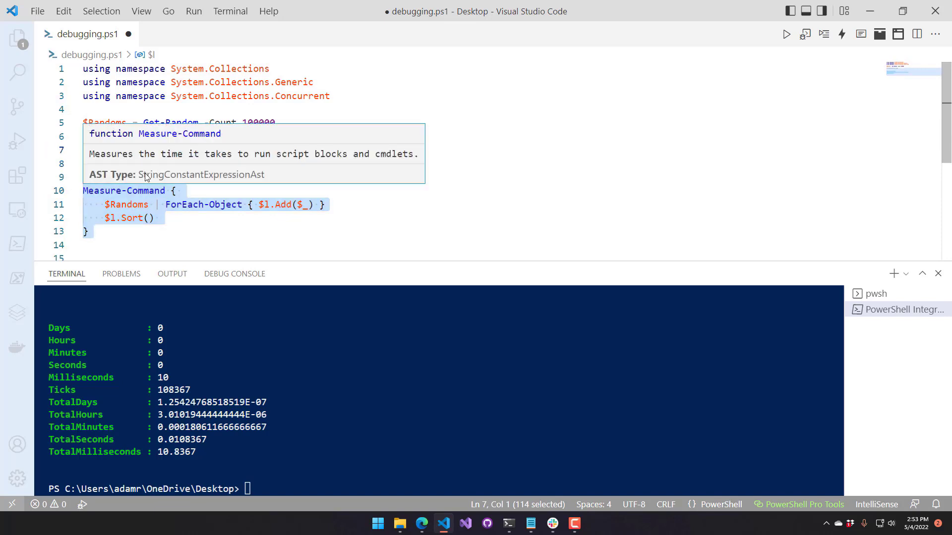
{"action": "type", "text": "$1 = [List[int]]::new()"}
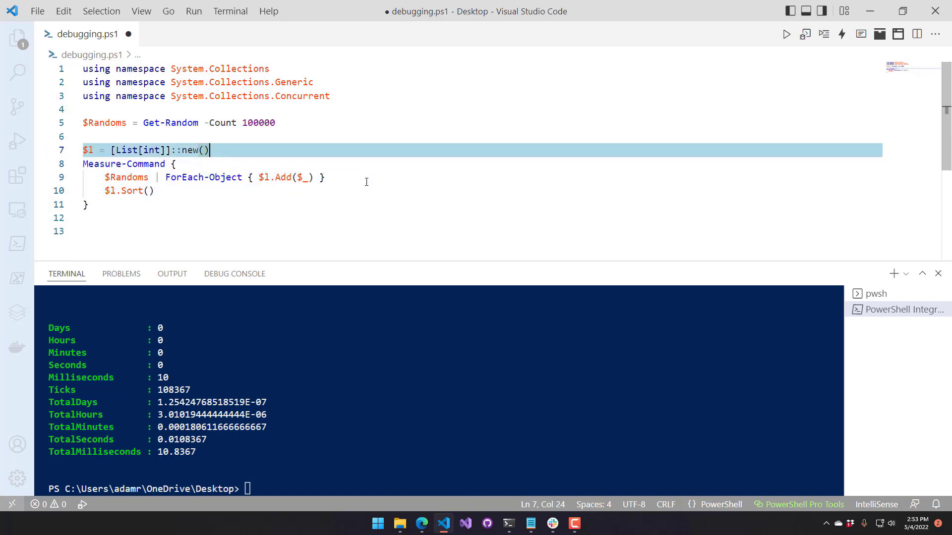
Run the fill-and-sort List[int] test, about 224 ms, then delete the sorting code
{"action": "double_click", "coordinate": [104, 123]}
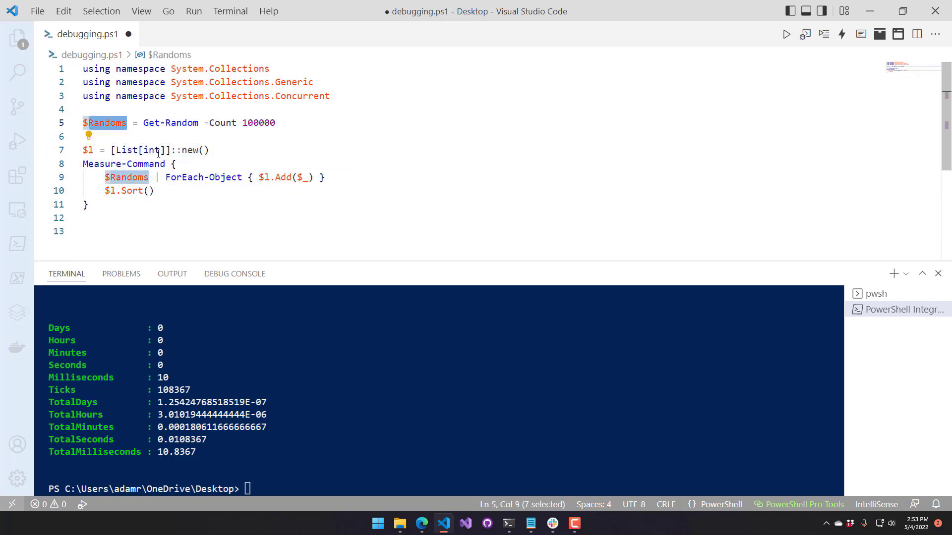
{"action": "left_click", "coordinate": [182, 217]}
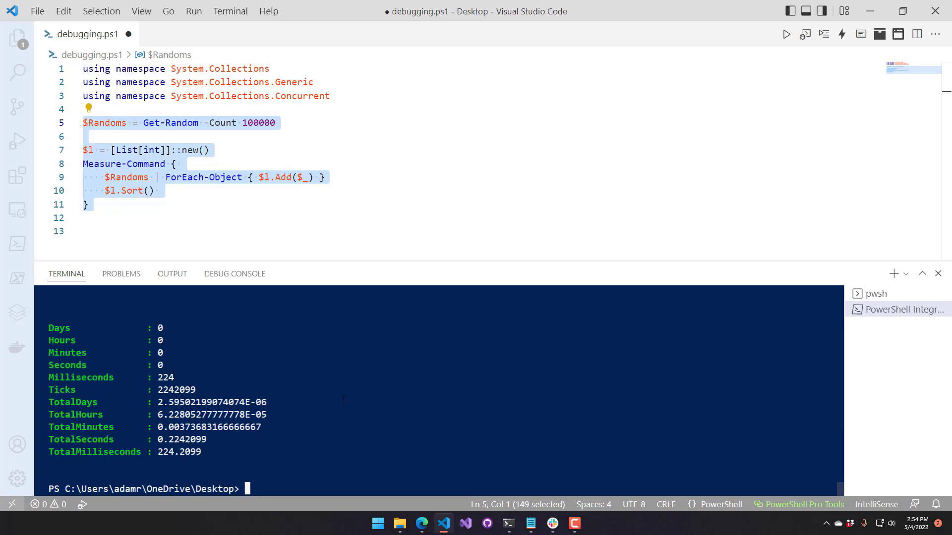
{"action": "left_click", "coordinate": [169, 137]}
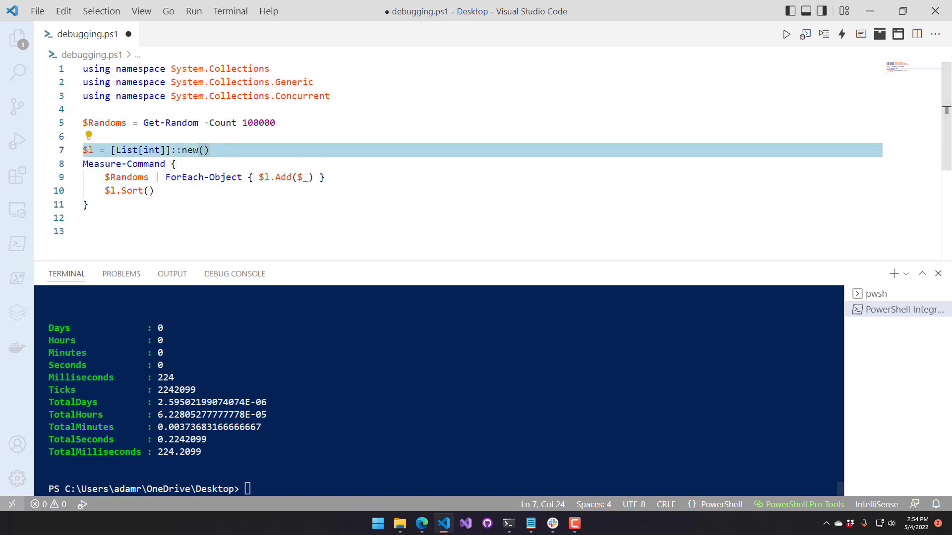
{"action": "left_click", "coordinate": [177, 217]}
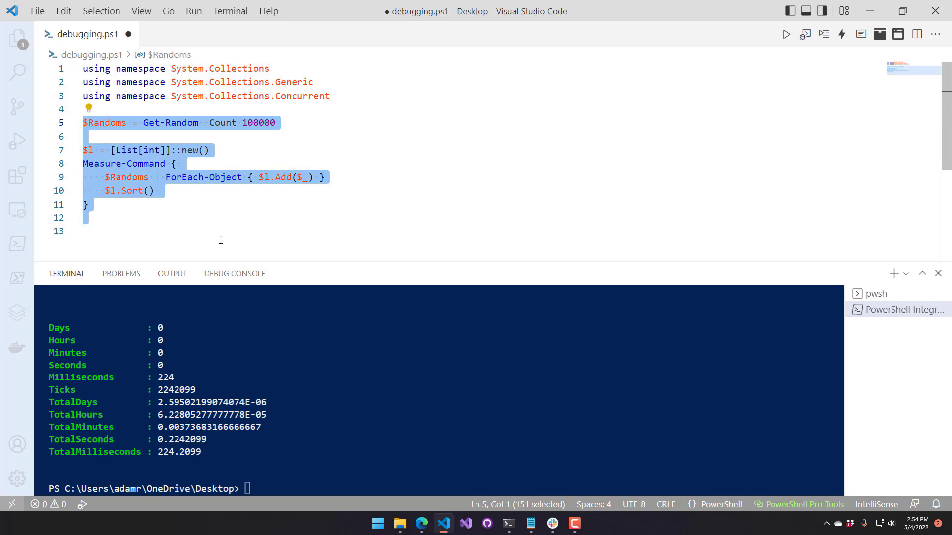
{"action": "key", "text": "Delete"}
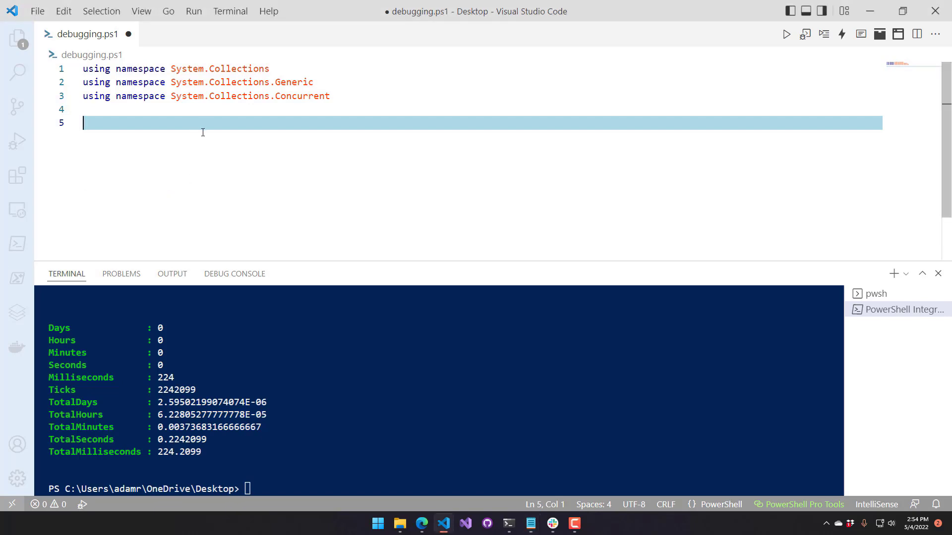
Save the cleared script and run Measure-Command { 1..1000 | ForEach-Object -Parallel { $_ * 2 } -ThrottleLimit 5 }, about 1.78 seconds
{"action": "key", "text": "ctrl+s"}
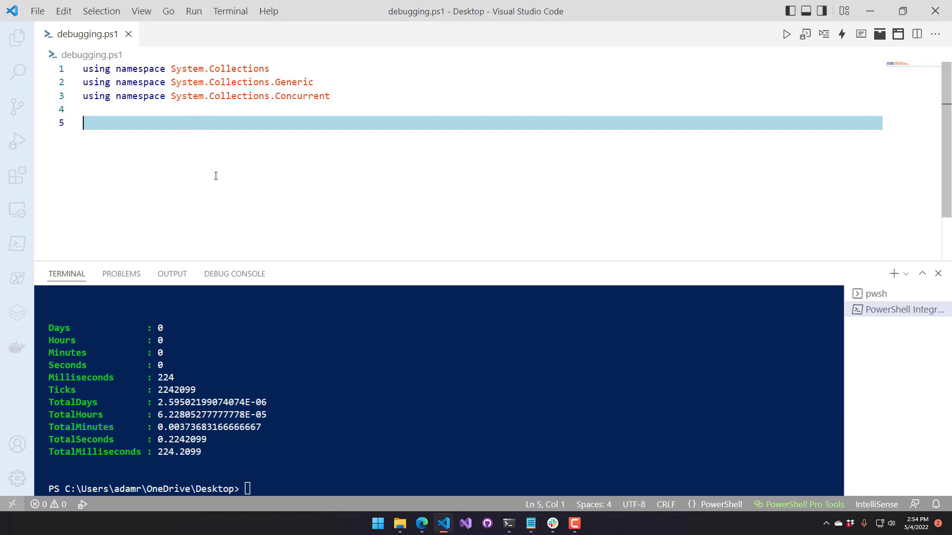
{"action": "mouse_move", "coordinate": [386, 135]}
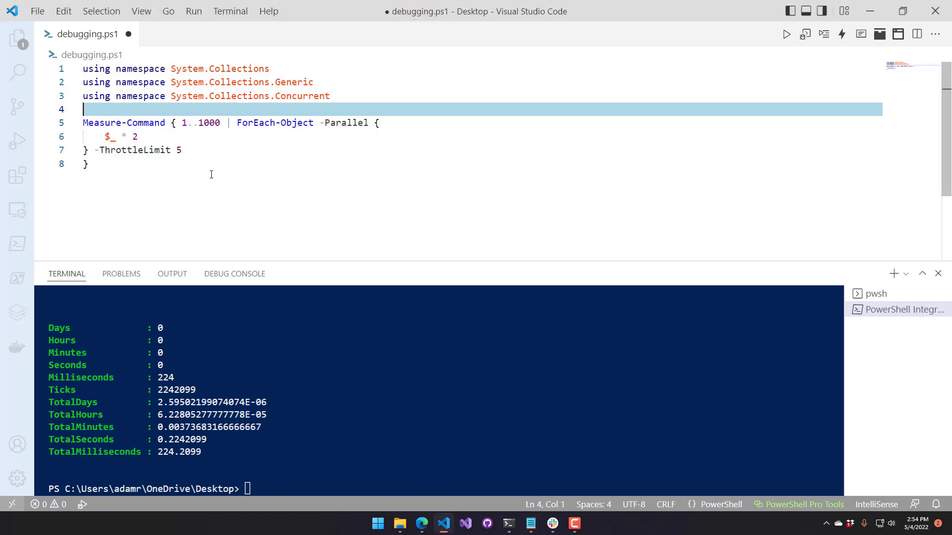
{"action": "left_click_drag", "start_coordinate": [237, 123], "coordinate": [378, 123]}
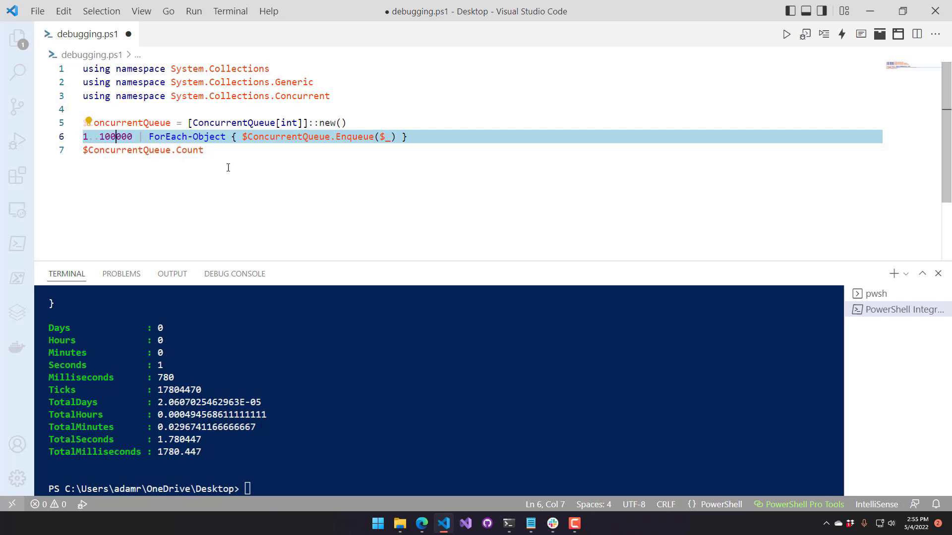
Select the ConcurrentQueue[int] fill lines for 1 to 100000 and run them with F8
{"action": "left_click", "coordinate": [205, 150]}
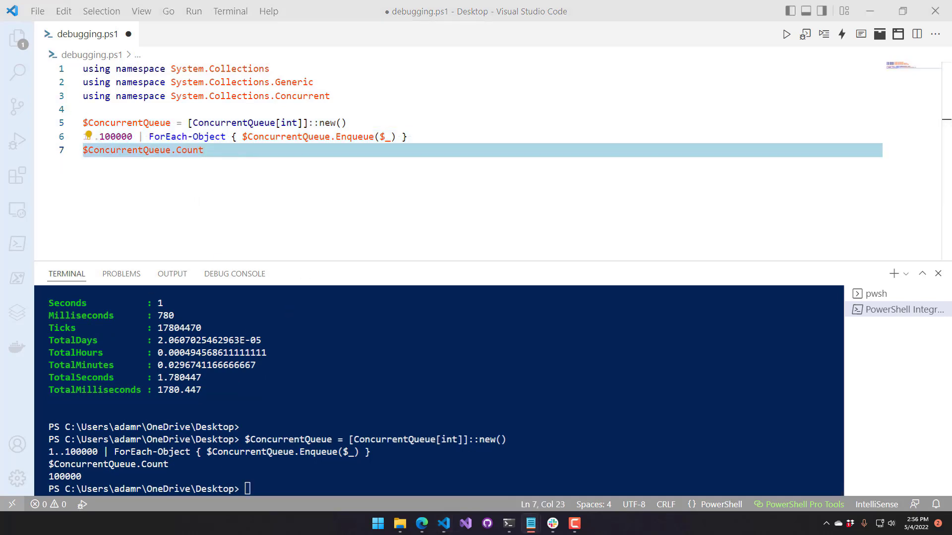
{"action": "mouse_move", "coordinate": [338, 179]}
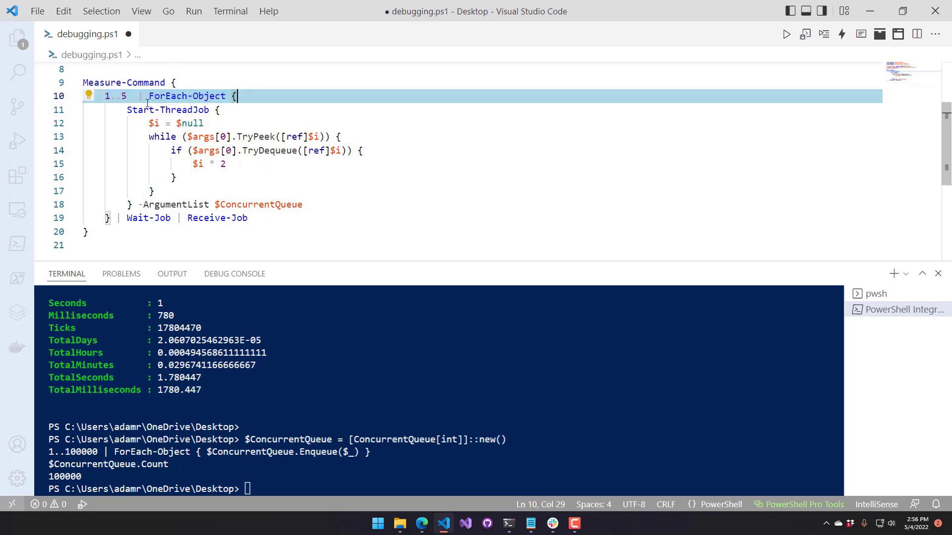
{"action": "double_click", "coordinate": [166, 110]}
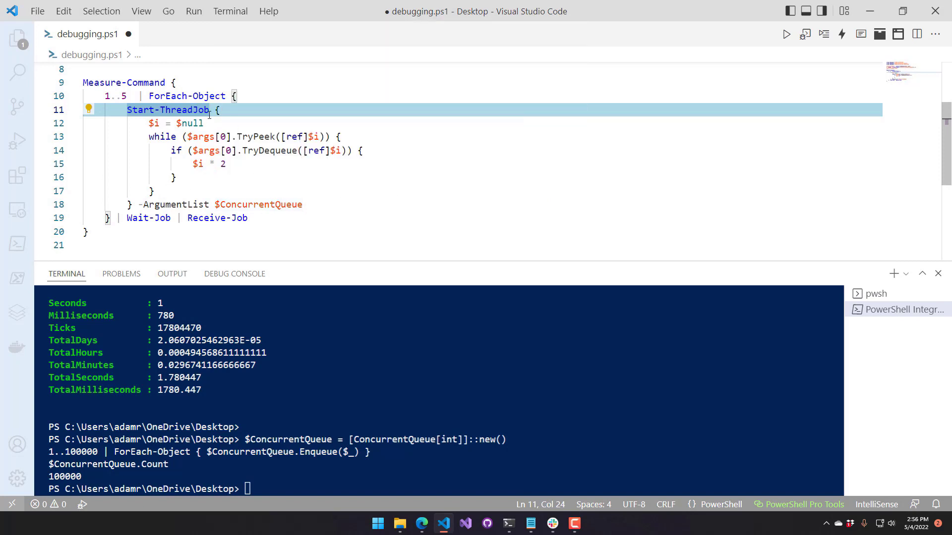
{"action": "left_click_drag", "start_coordinate": [219, 110], "coordinate": [137, 204]}
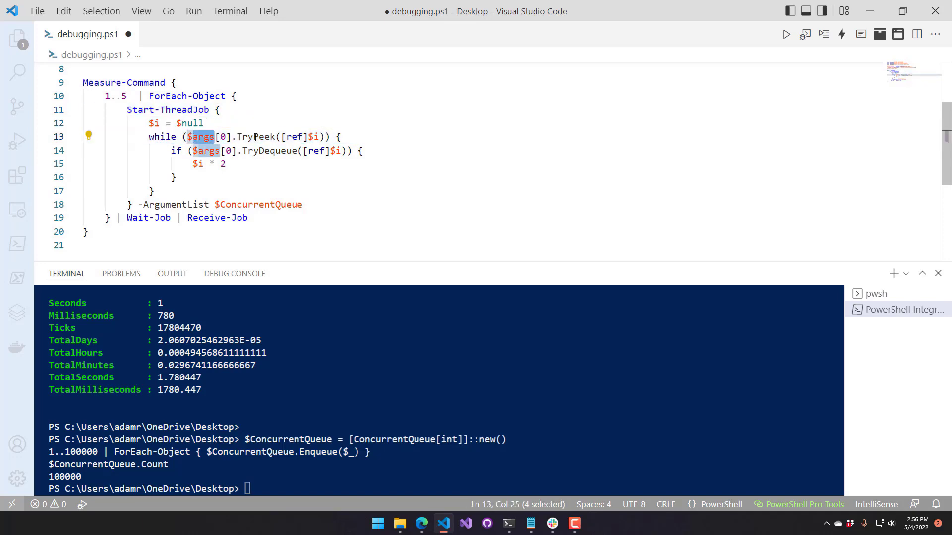
{"action": "double_click", "coordinate": [255, 137]}
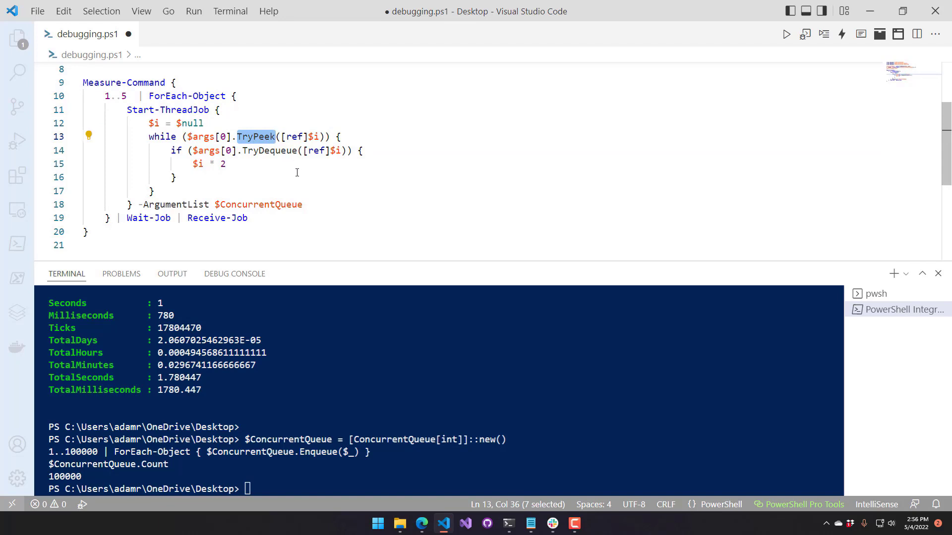
{"action": "left_click", "coordinate": [203, 164]}
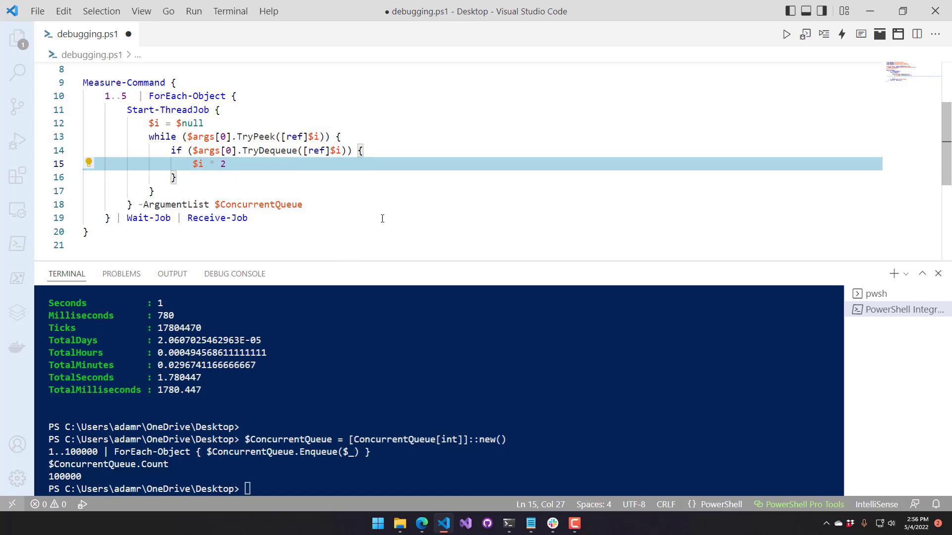
{"action": "mouse_move", "coordinate": [240, 145]}
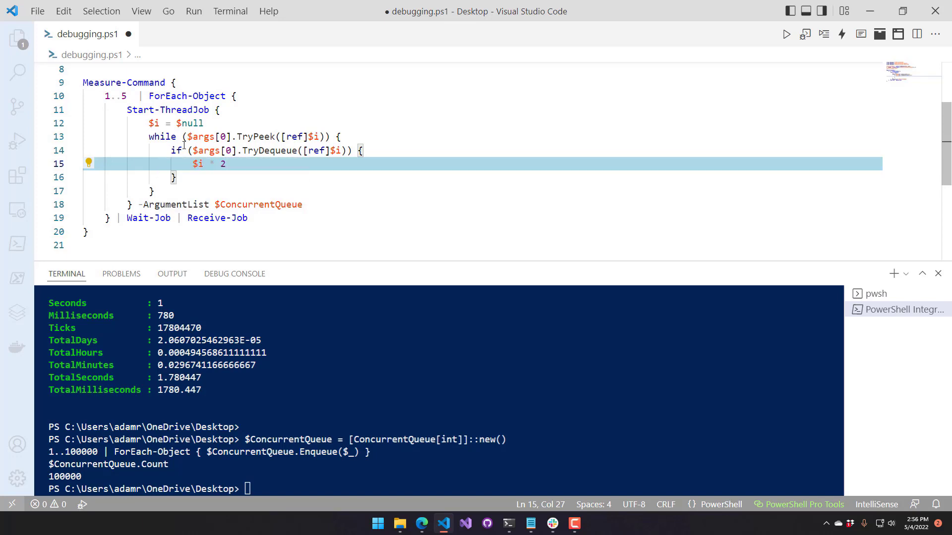
{"action": "left_click", "coordinate": [274, 151]}
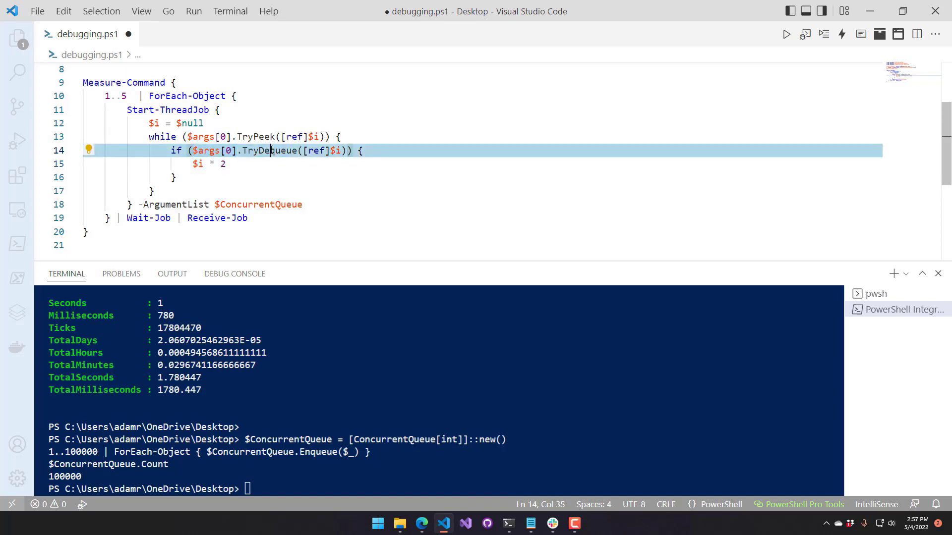
{"action": "double_click", "coordinate": [269, 151]}
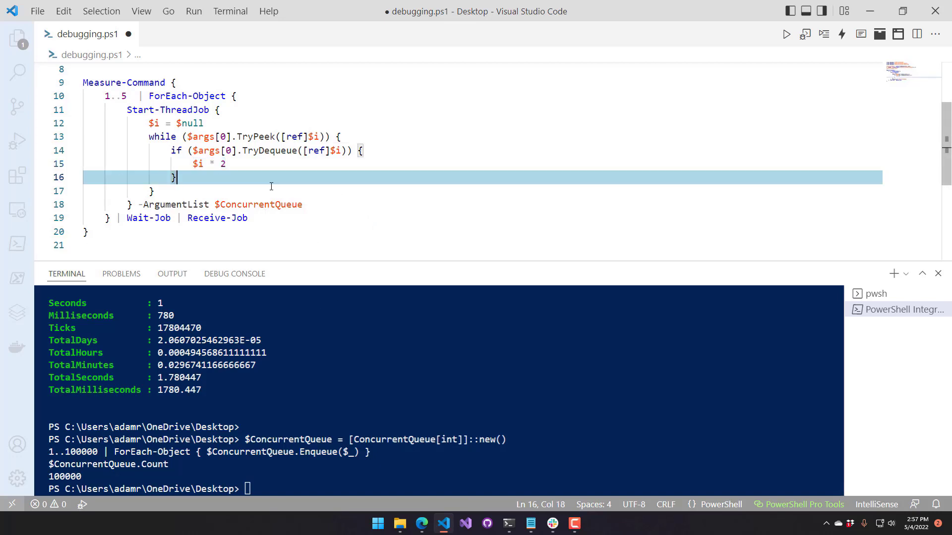
{"action": "left_click", "coordinate": [155, 190]}
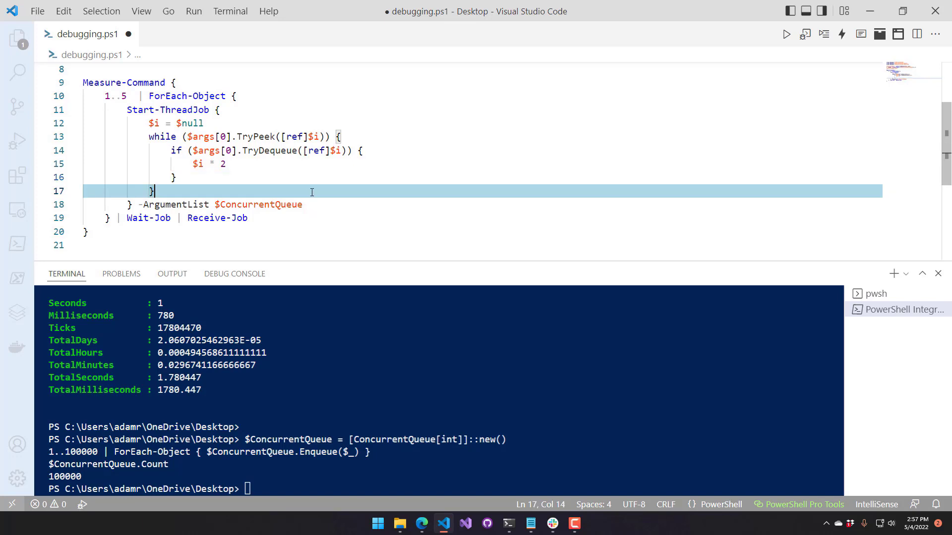
{"action": "double_click", "coordinate": [258, 204]}
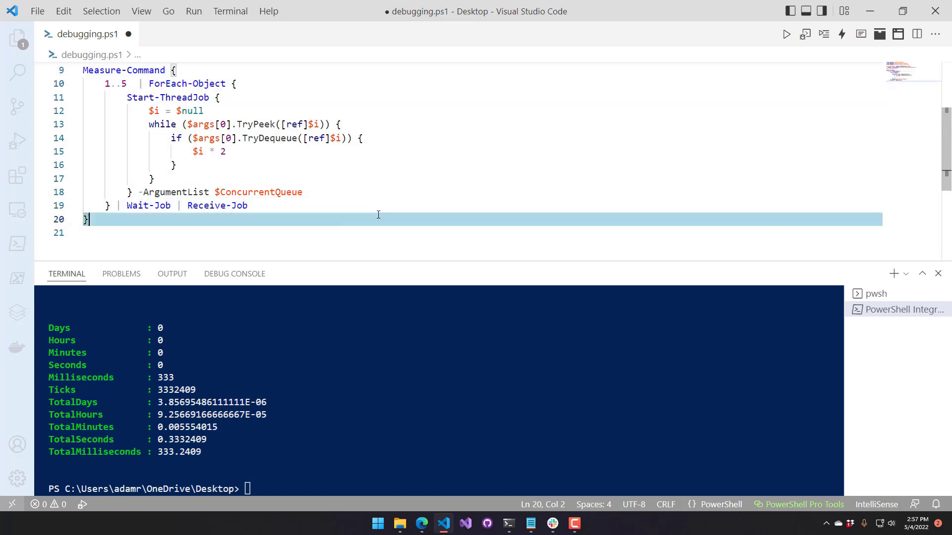
Select the Measure-Command block wrapping the five consumer thread jobs to run it
{"action": "left_click", "coordinate": [206, 110]}
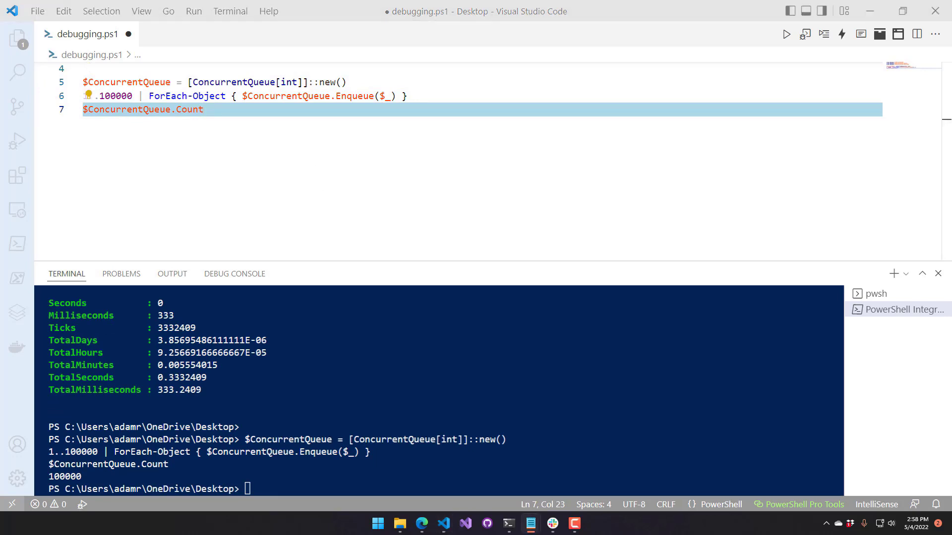
{"action": "mouse_move", "coordinate": [296, 161]}
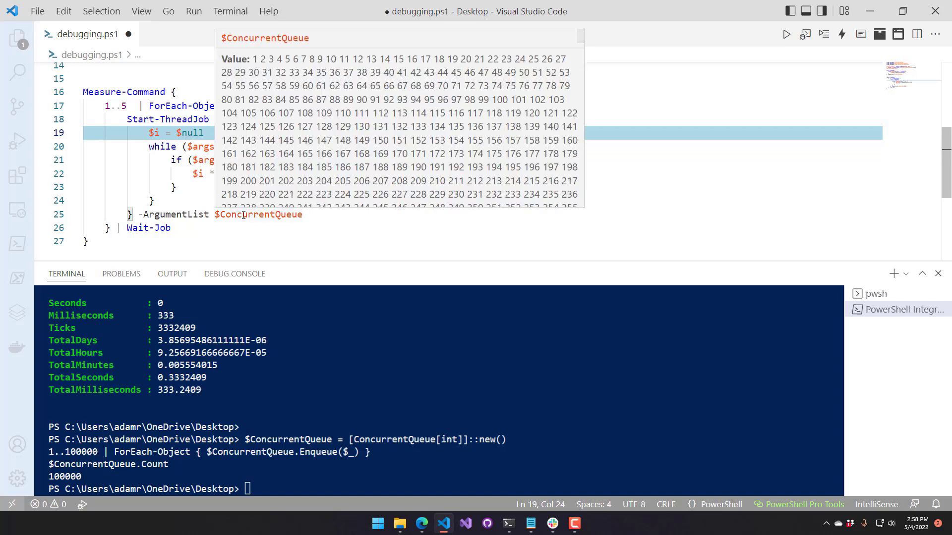
Change the consumer loop condition to $args[0].Count -gt 0 and drop Receive-Job
{"action": "left_click", "coordinate": [426, 201]}
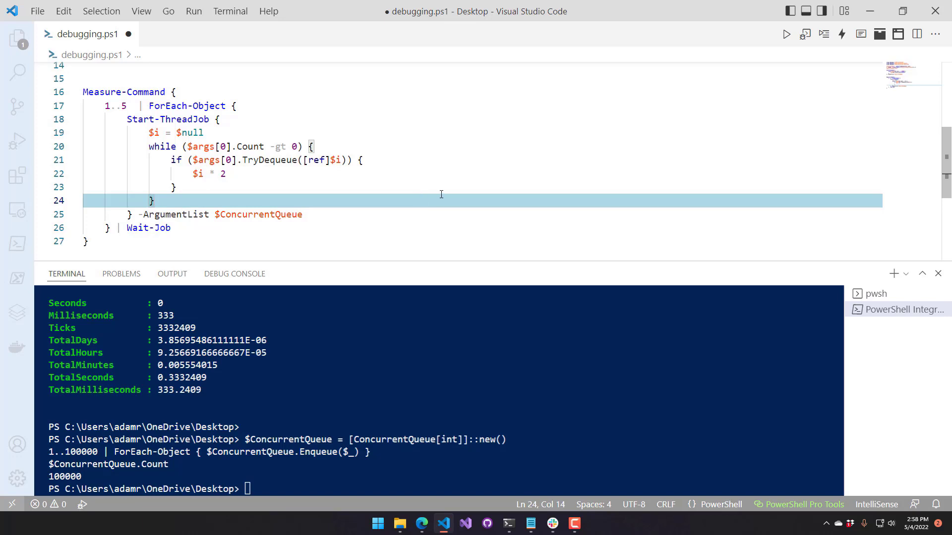
{"action": "left_click", "coordinate": [220, 119]}
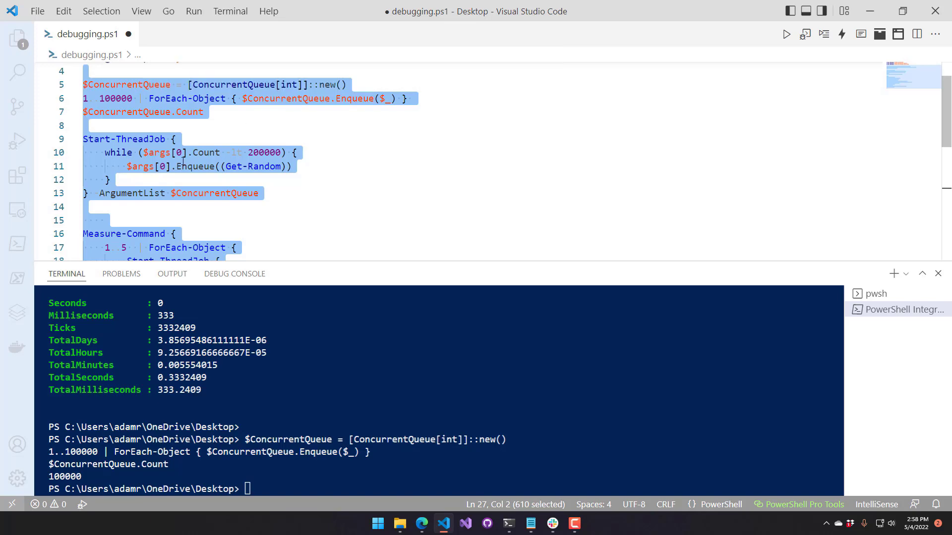
{"action": "mouse_move", "coordinate": [271, 176]}
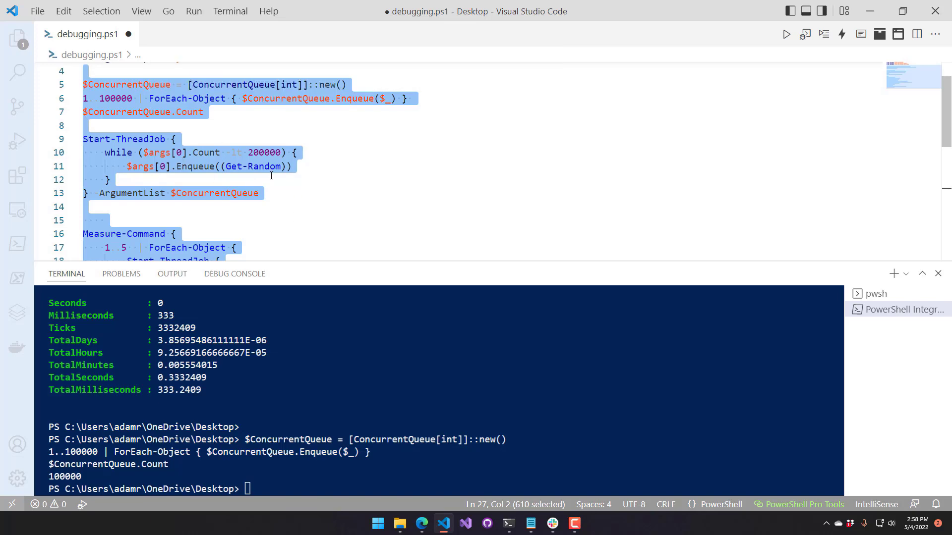
Run the full producer-consumer script, then start a Get- command in the terminal
{"action": "scroll", "scroll_direction": "down", "scroll_amount": 3}
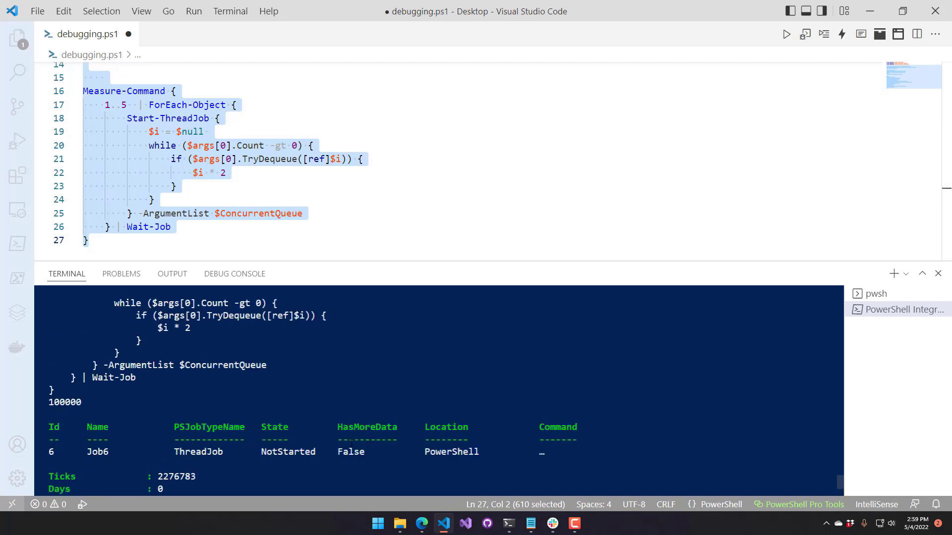
{"action": "type", "text": "Get-"}
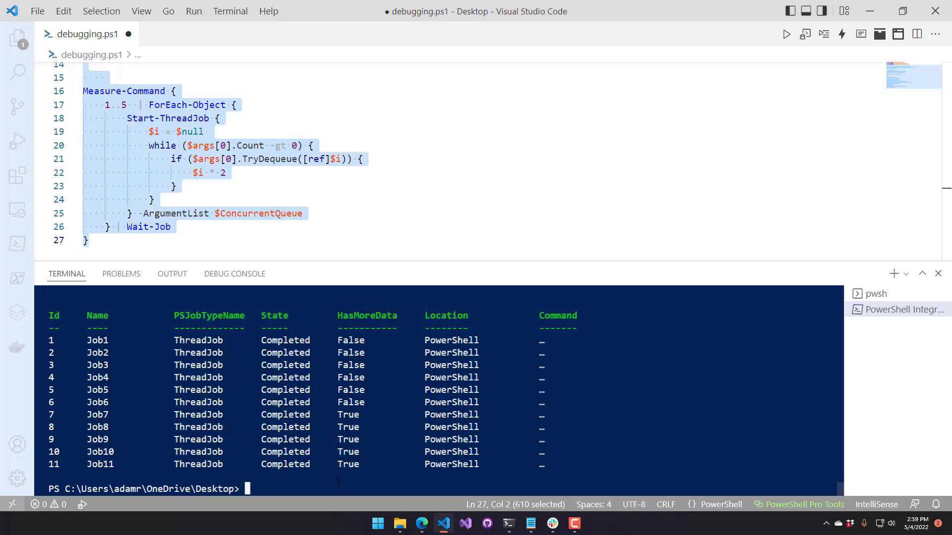
Run Receive-Job and (Receive-Job -Id 11).Count to get job 11's 2583 results
{"action": "type", "text": "R"}
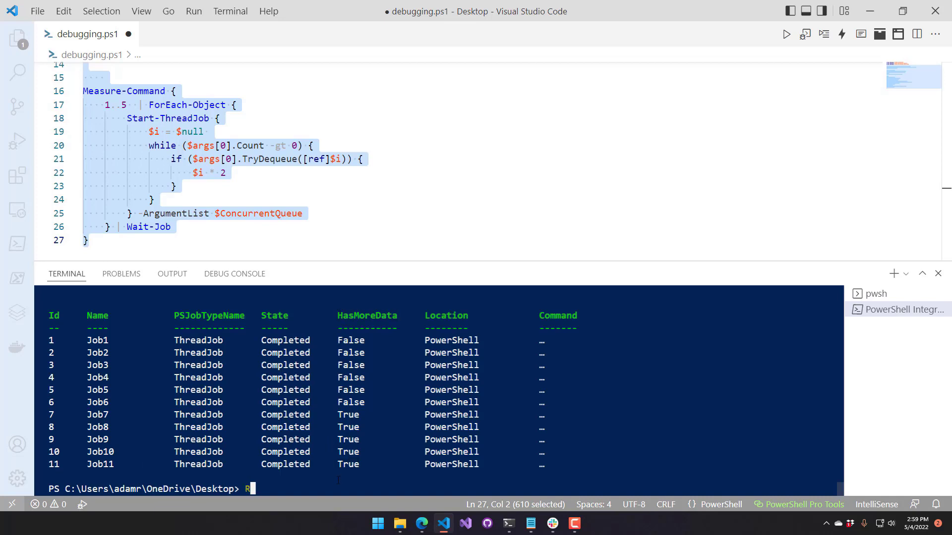
{"action": "type", "text": "eceive-Jb"}
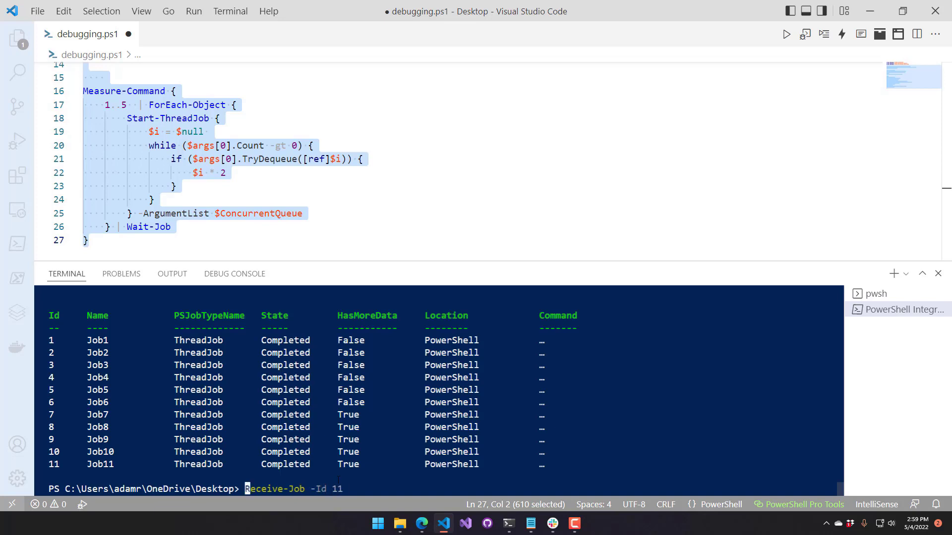
{"action": "type", "text": "(Receive-Job -Id 11).Cu"}
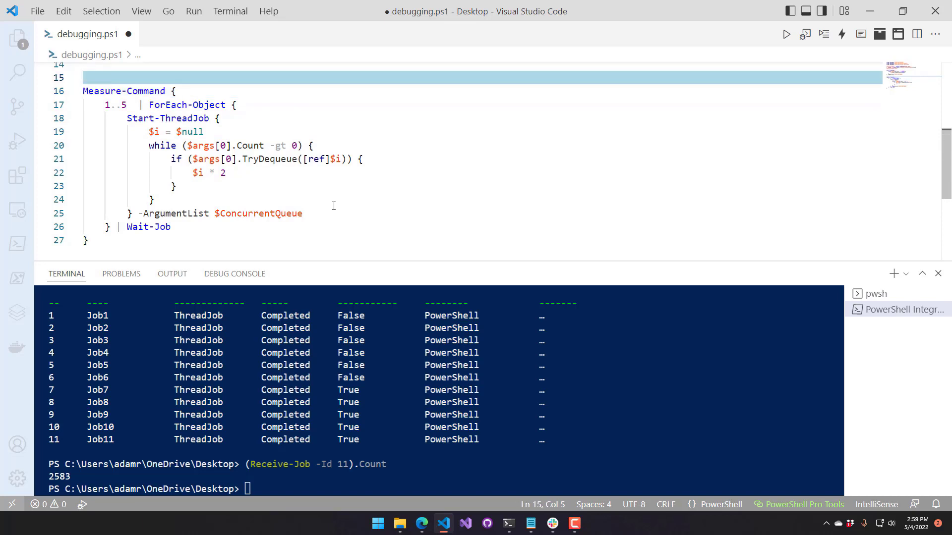
{"action": "type", "text": "(Receive-Job -Id 11).Count"}
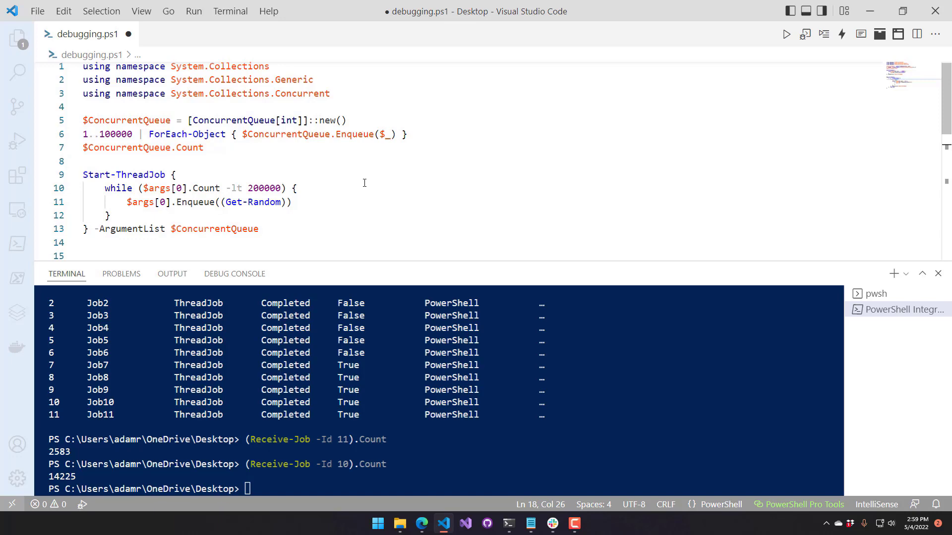
{"action": "left_click_drag", "start_coordinate": [101, 188], "coordinate": [111, 215]}
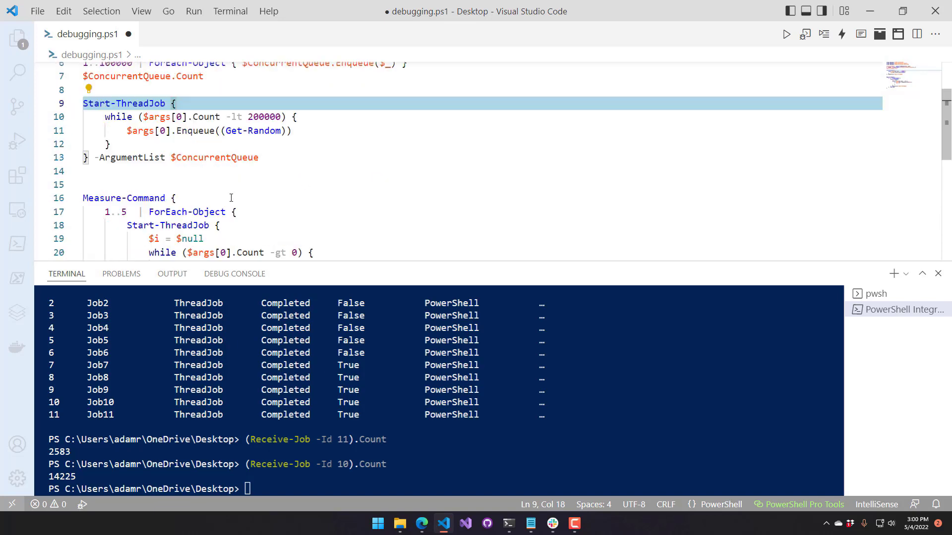
{"action": "left_click", "coordinate": [292, 131]}
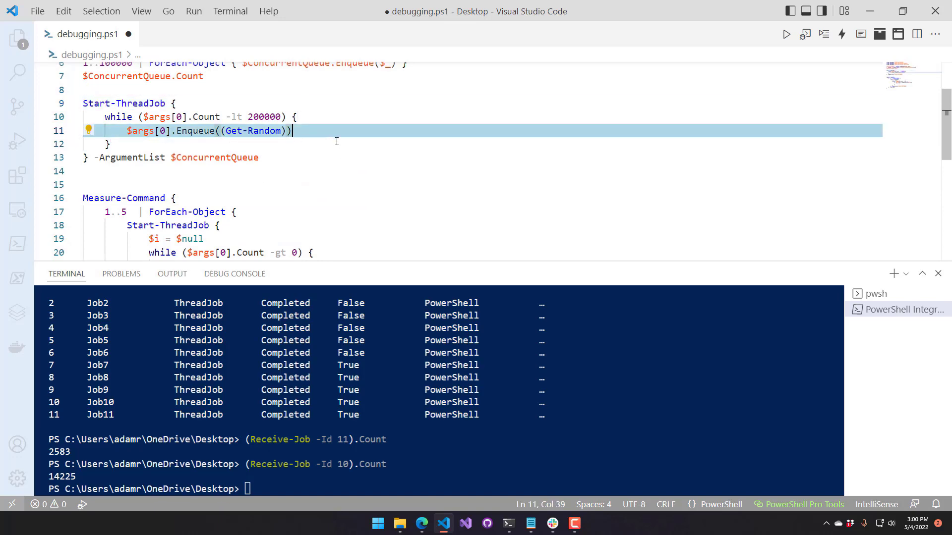
{"action": "scroll", "scroll_direction": "down", "scroll_amount": 3}
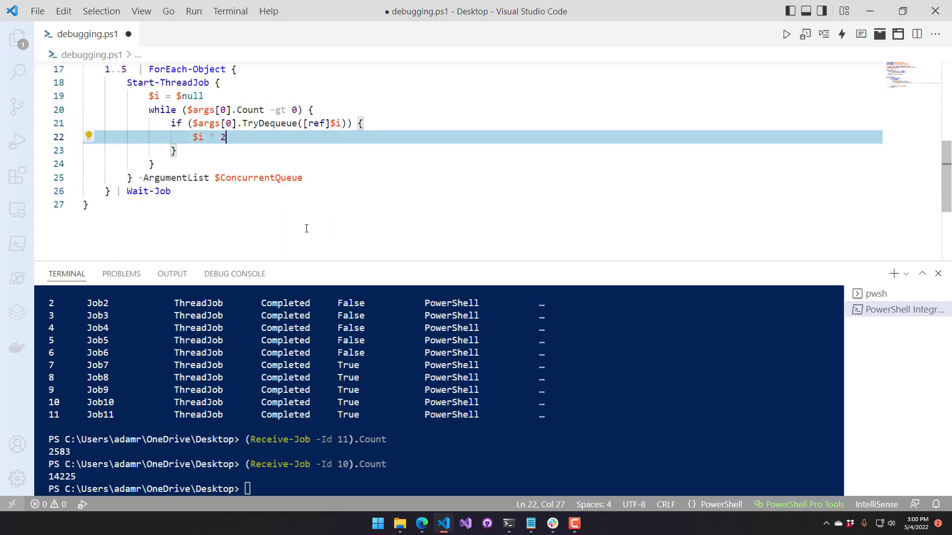
{"action": "mouse_move", "coordinate": [307, 251]}
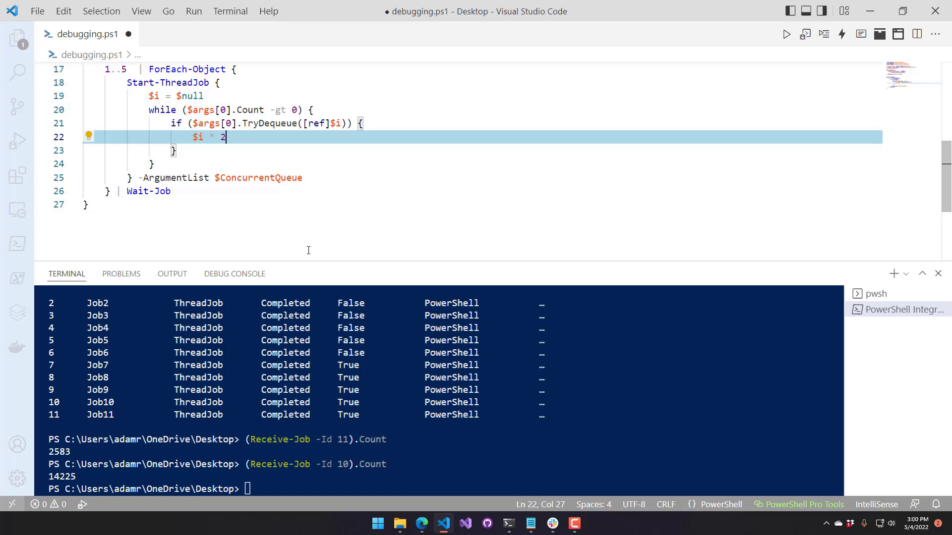